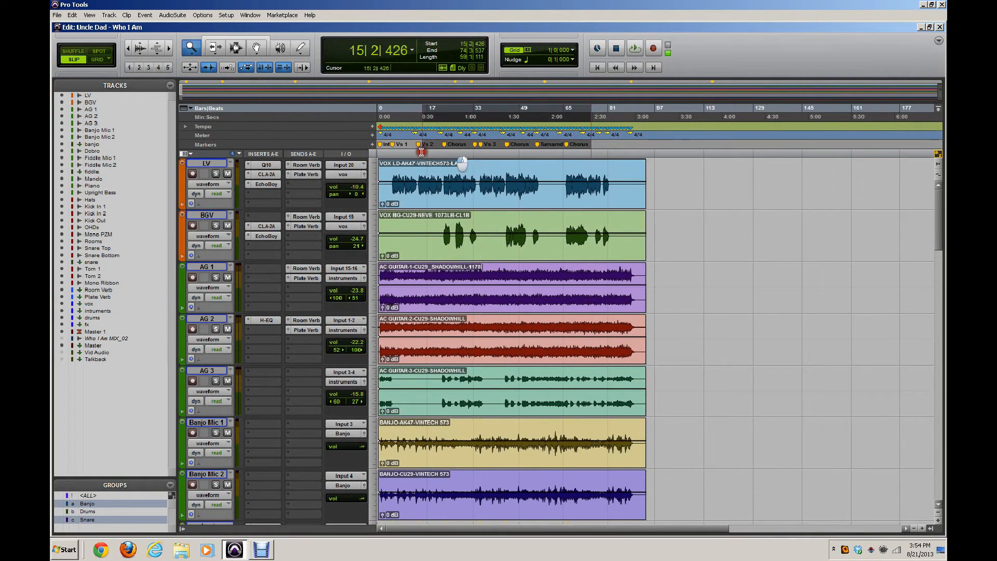
# - Switch from the Edit window to the Mix window for the Uncle Dad – Who I Am session
pyautogui.click(539, 117)
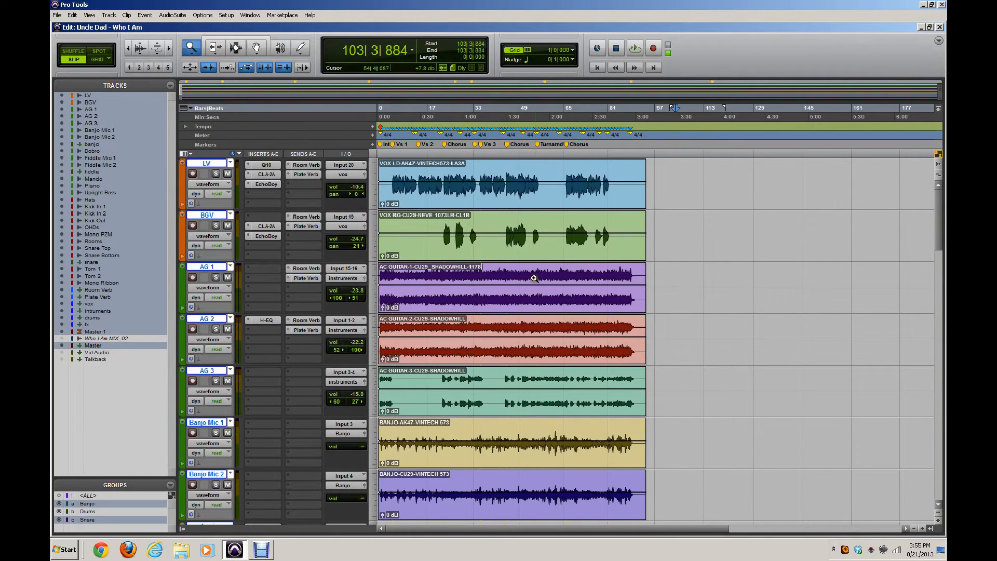
pyautogui.moveTo(529, 273)
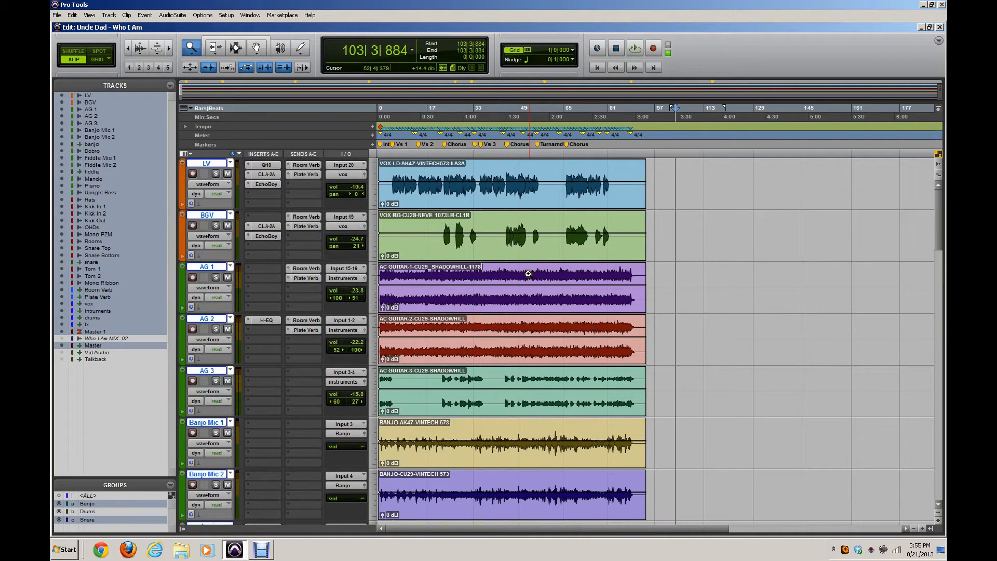
pyautogui.click(673, 201)
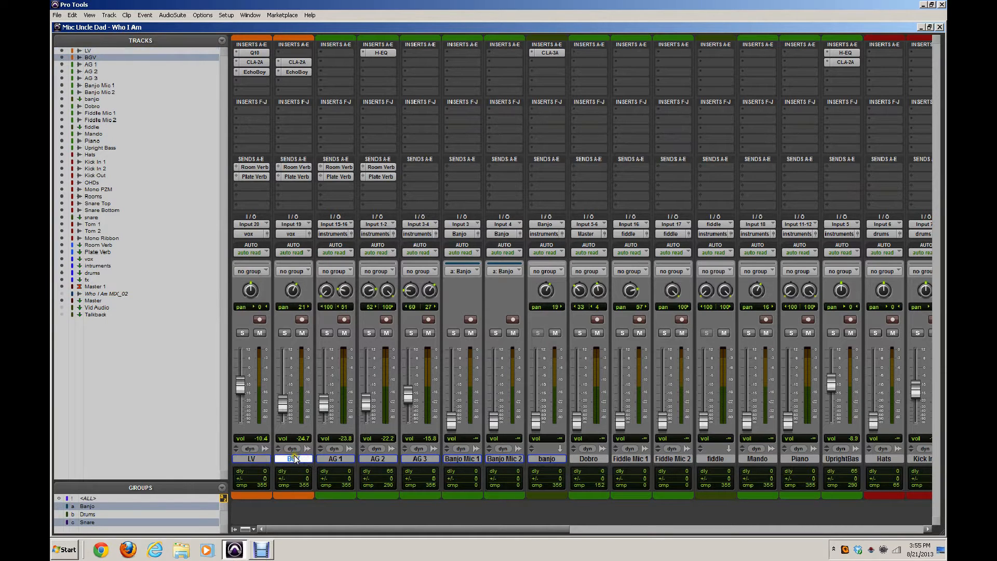
# - Add BGV to the selection and scroll the mixer right toward the submix and master channels
pyautogui.click(251, 458)
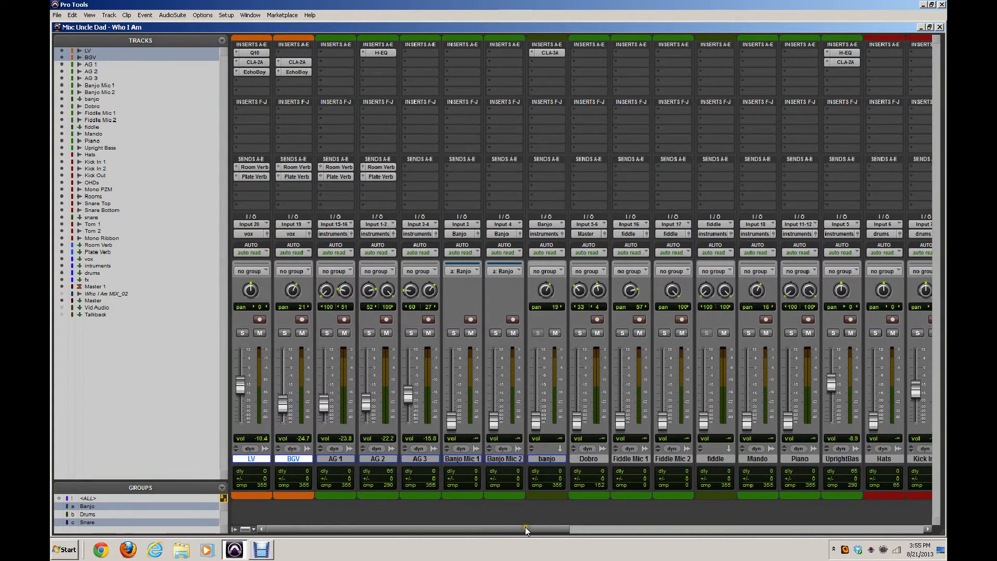
pyautogui.hscroll(3)
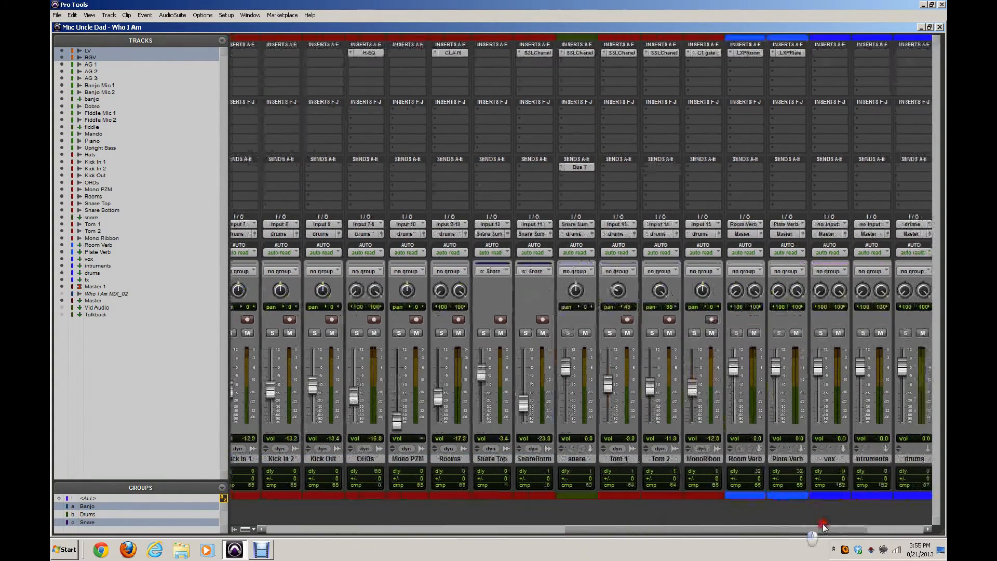
pyautogui.hscroll(3)
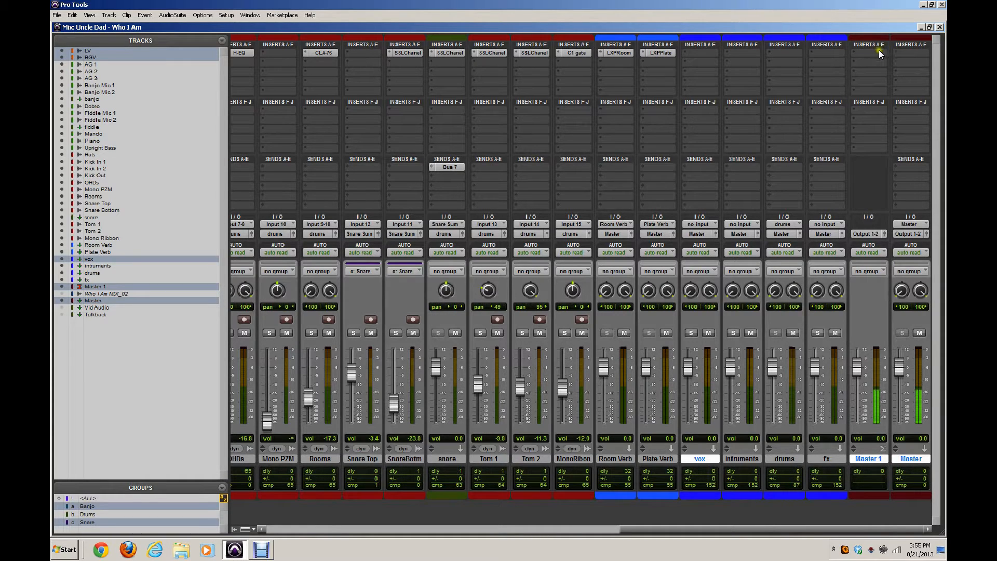
pyautogui.moveTo(871, 66)
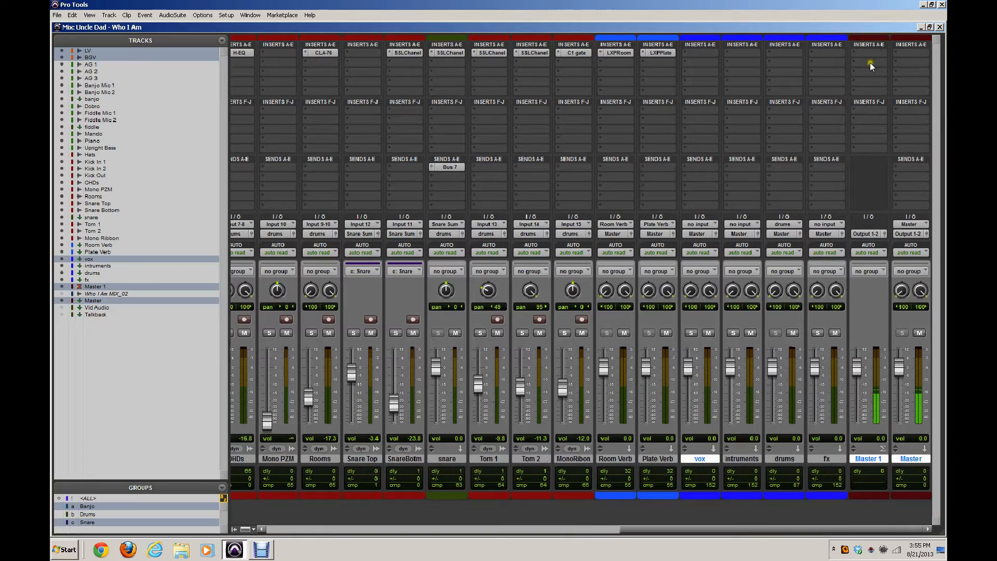
pyautogui.moveTo(872, 62)
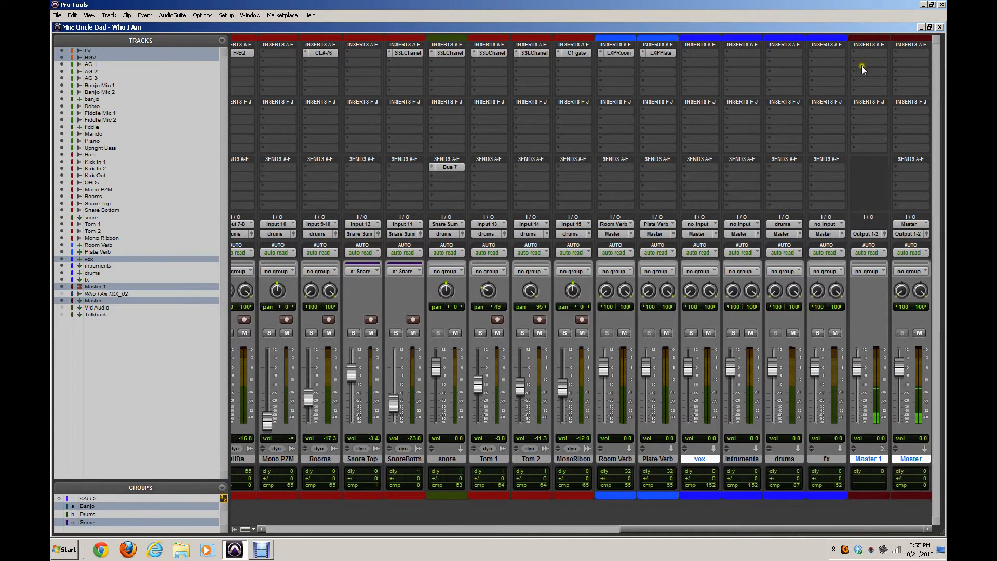
pyautogui.moveTo(841, 149)
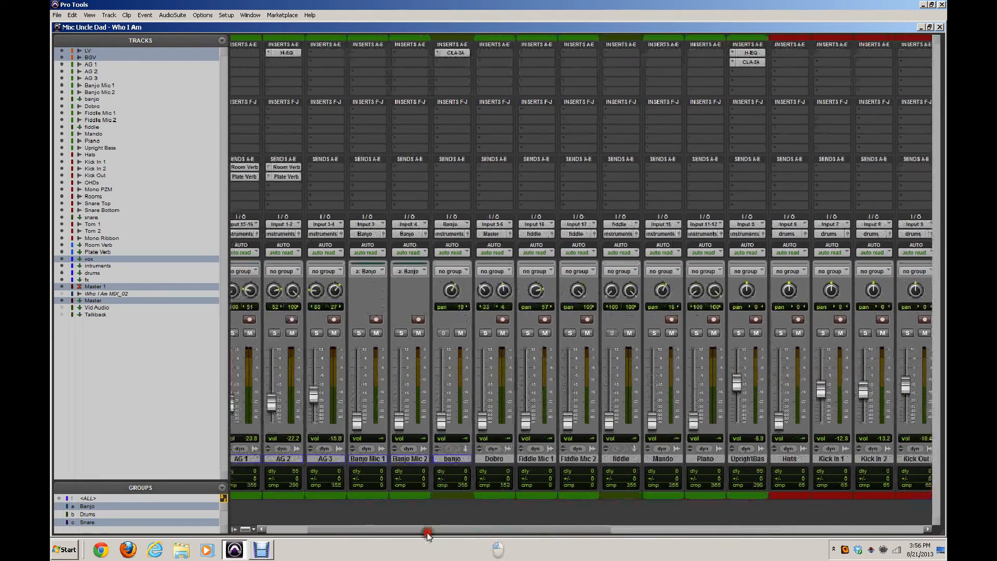
# - Show only the selected LV, BGV, vox and master tracks via the Tracks list menu
pyautogui.click(223, 41)
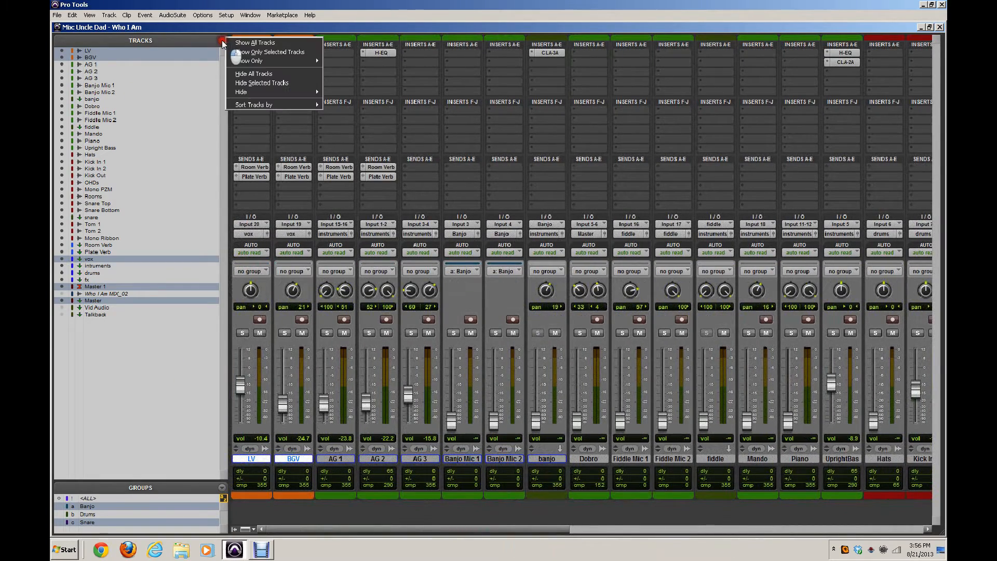
pyautogui.click(272, 52)
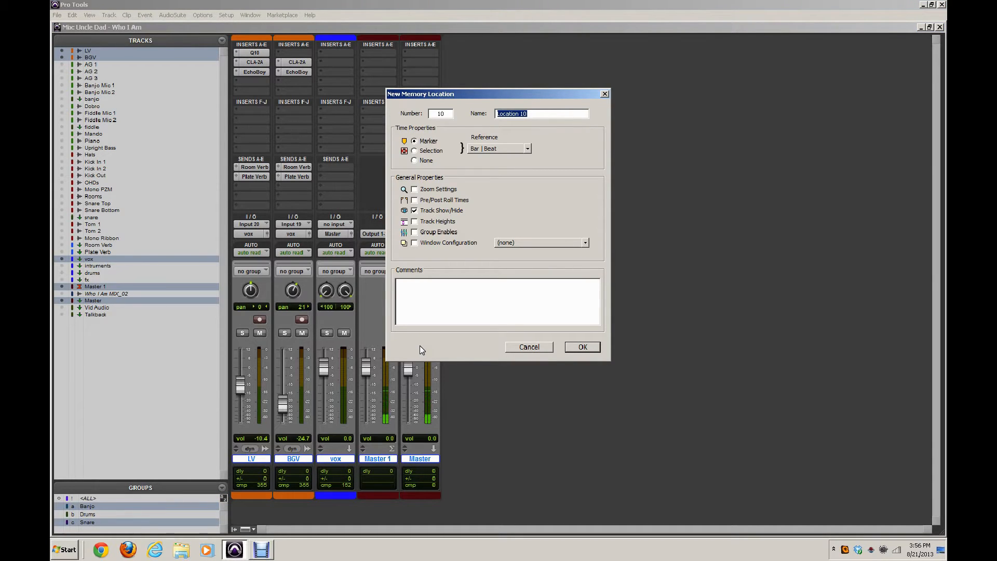
# - Name the location Vox View, set Time Properties to None with Track Show/Hide, and confirm
pyautogui.write('Vox Vie')
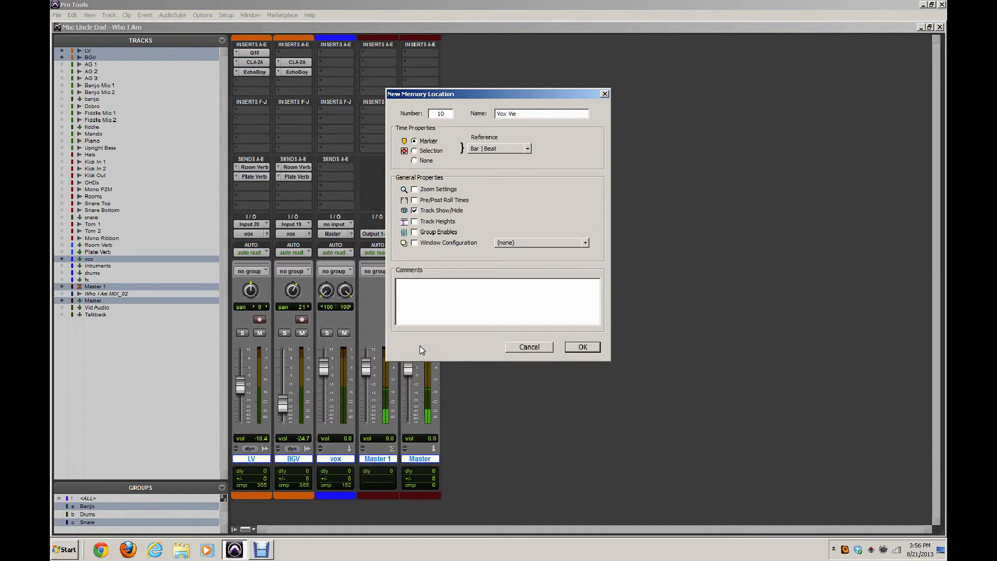
pyautogui.write('w')
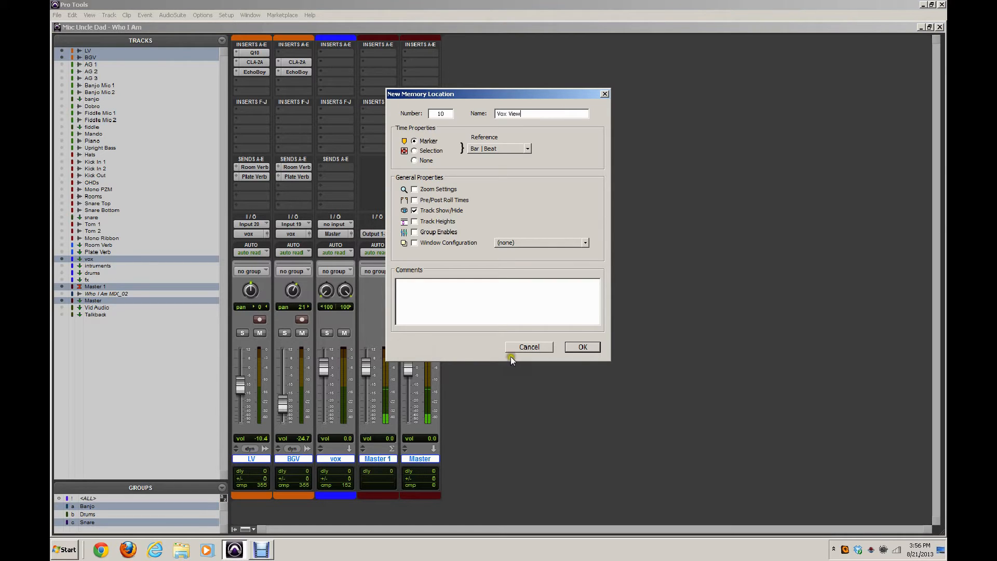
pyautogui.moveTo(450, 170)
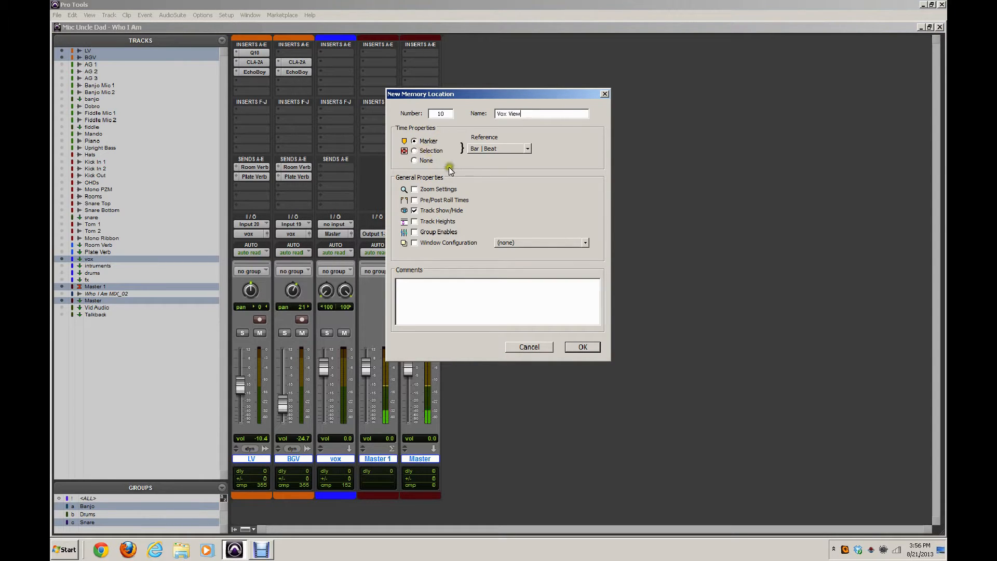
pyautogui.click(414, 160)
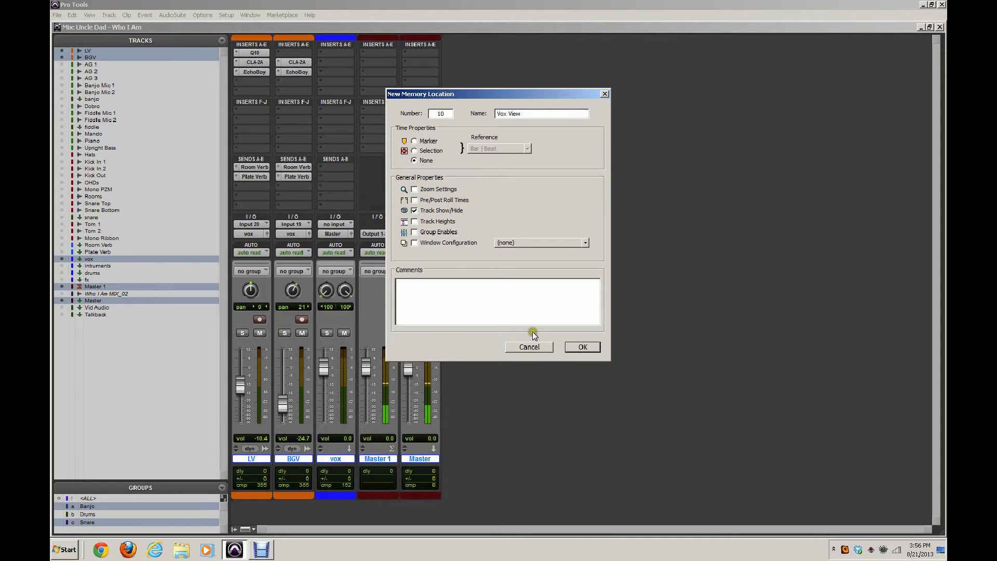
pyautogui.click(582, 347)
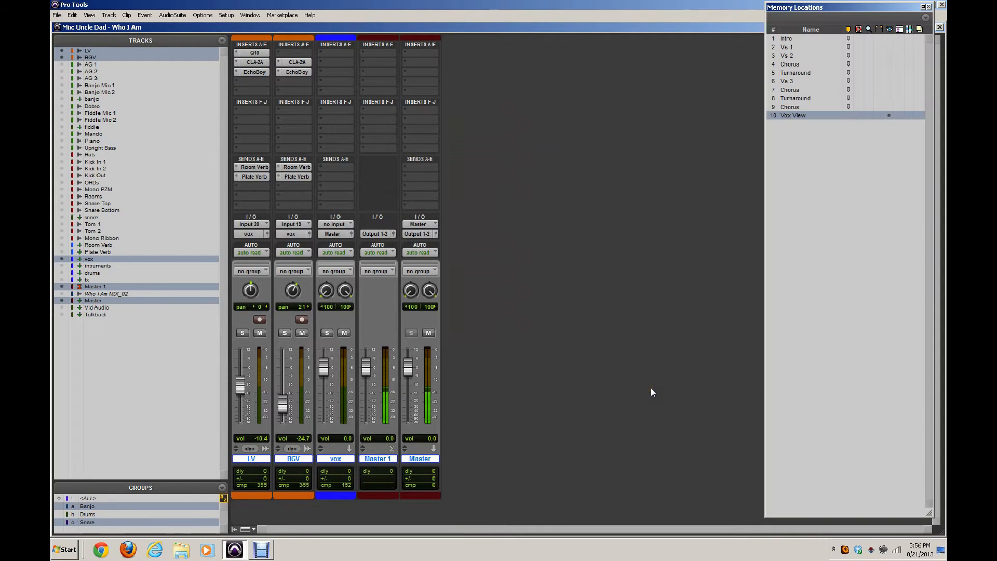
pyautogui.moveTo(711, 99)
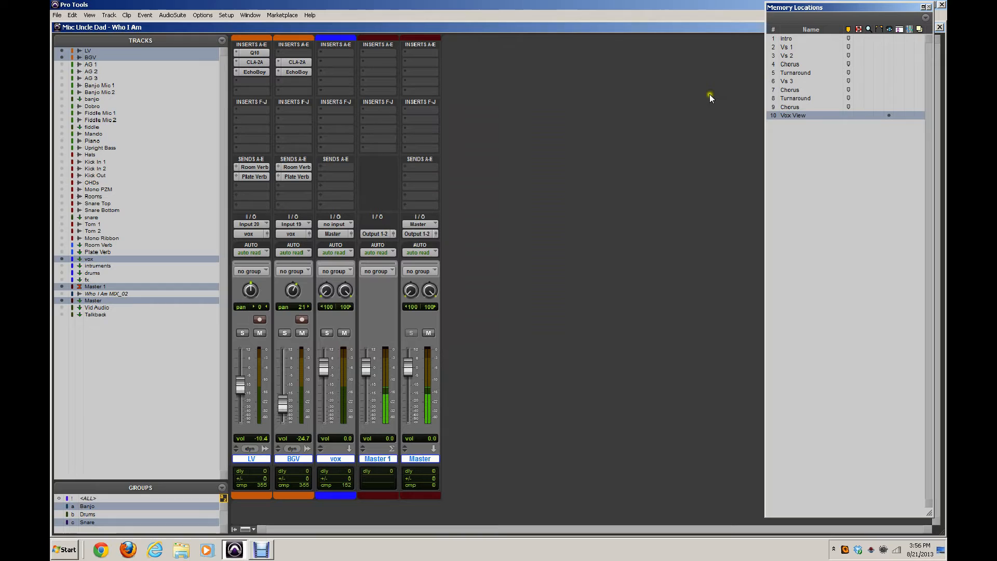
pyautogui.moveTo(884, 121)
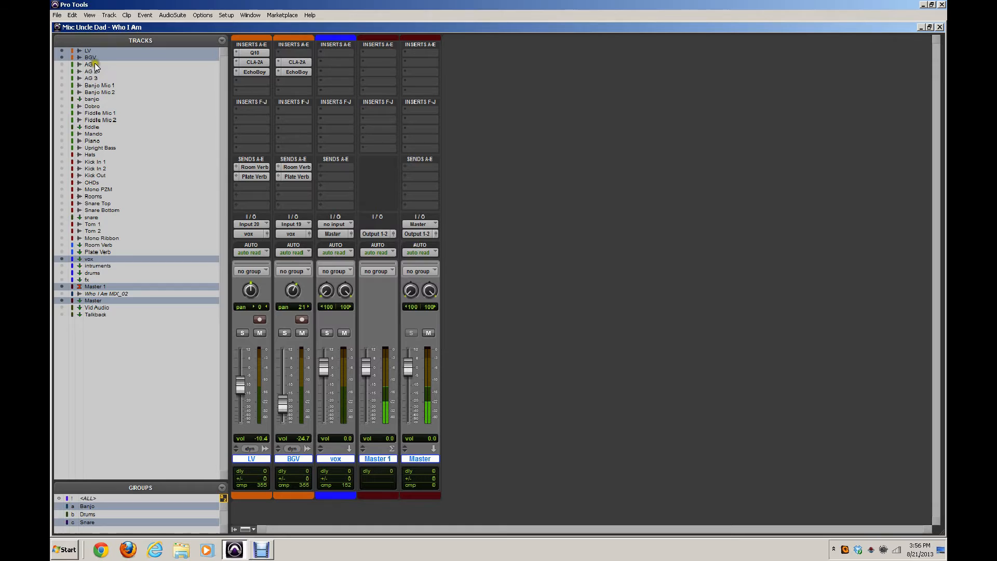
# - Select AG 1 through Upright Bass plus the instruments submix and masters, then reach the show/hide options
pyautogui.click(90, 64)
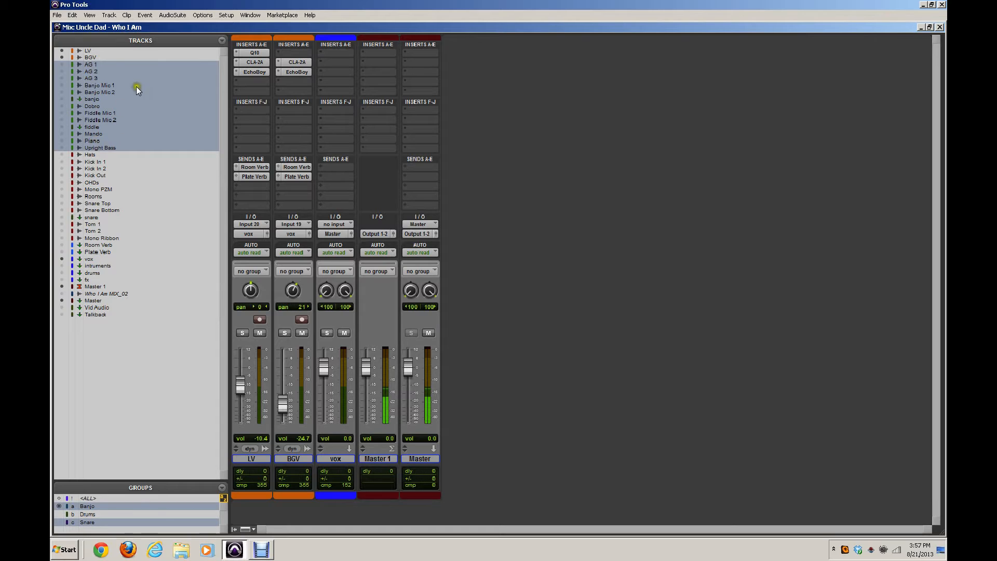
pyautogui.moveTo(98, 104)
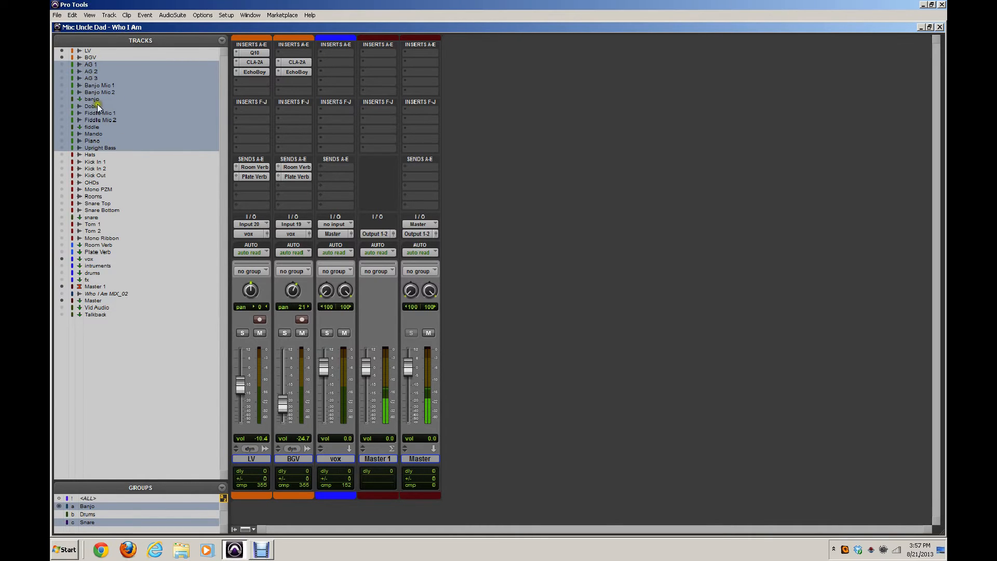
pyautogui.moveTo(108, 232)
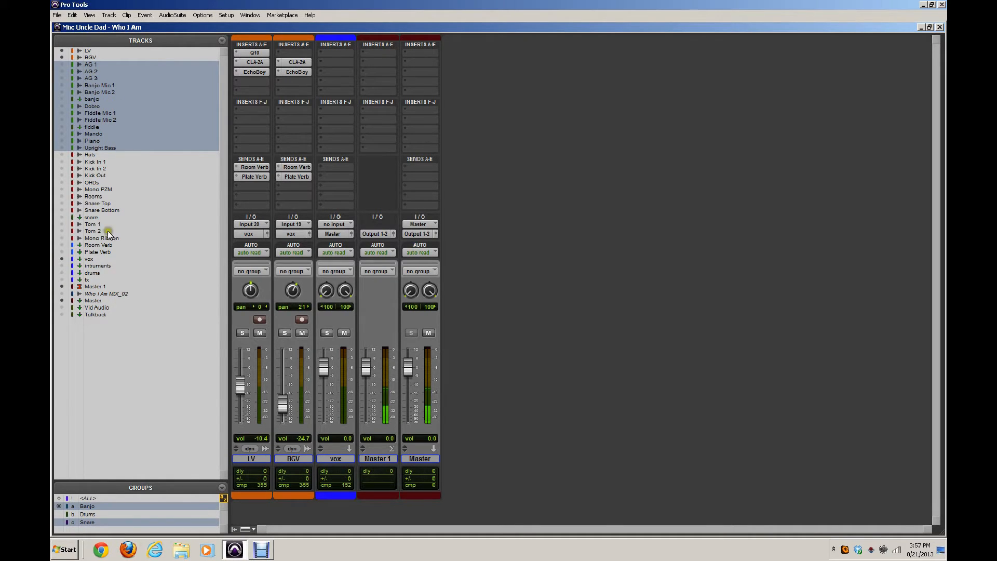
pyautogui.click(97, 265)
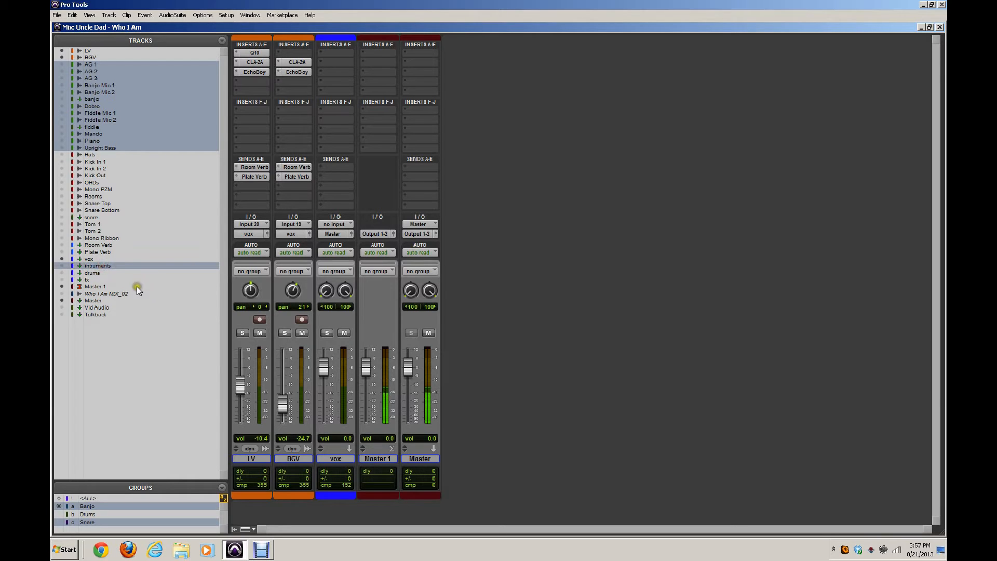
pyautogui.click(92, 299)
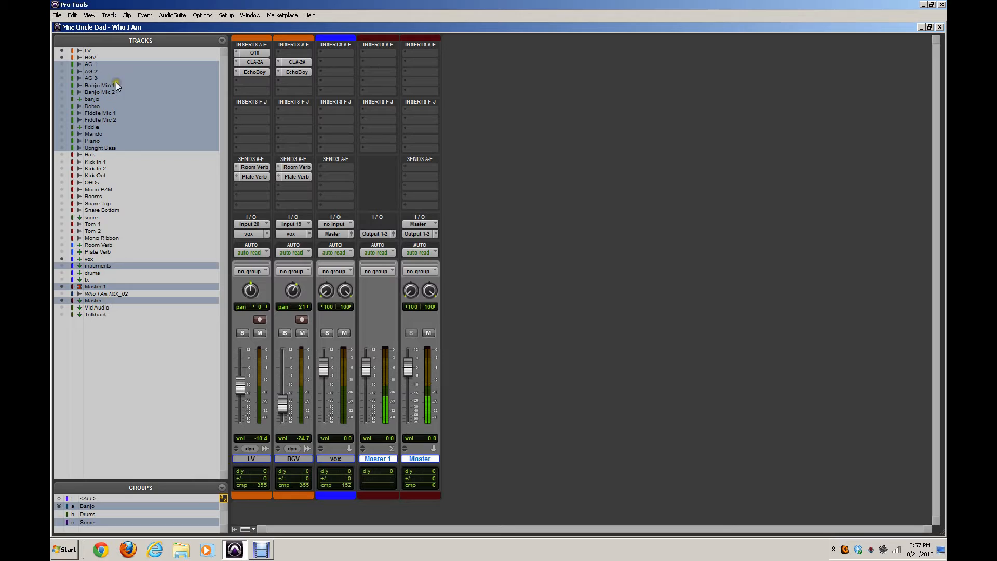
pyautogui.moveTo(102, 78)
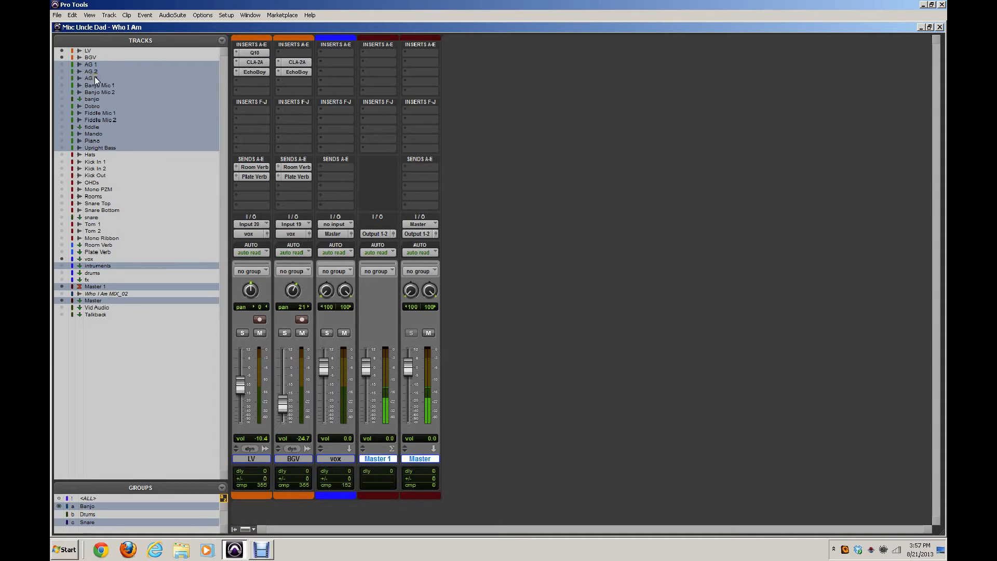
pyautogui.moveTo(130, 131)
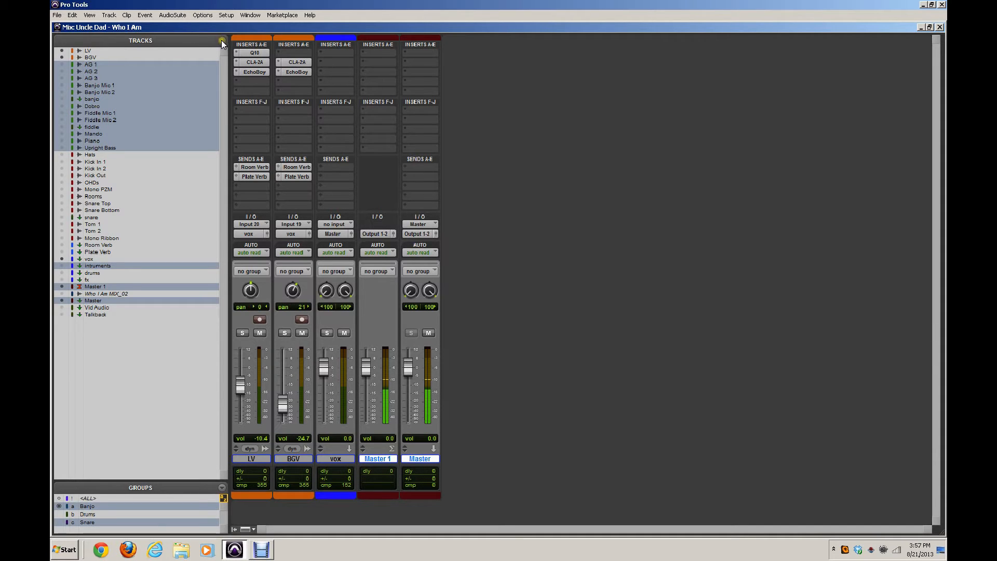
pyautogui.click(223, 40)
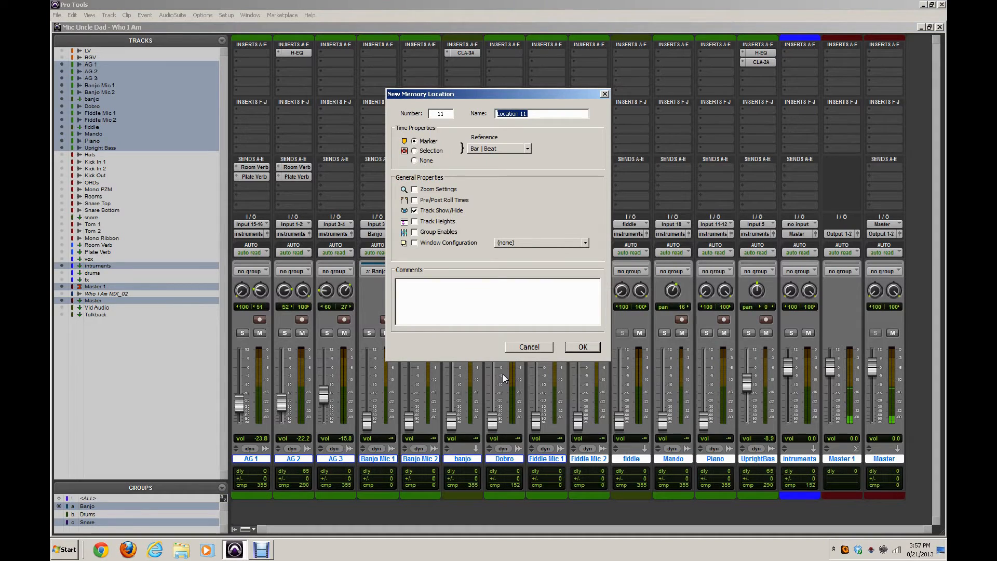
# - Name the location Instruments View, store no time position, and confirm it as entry 11
pyautogui.write('Instrument')
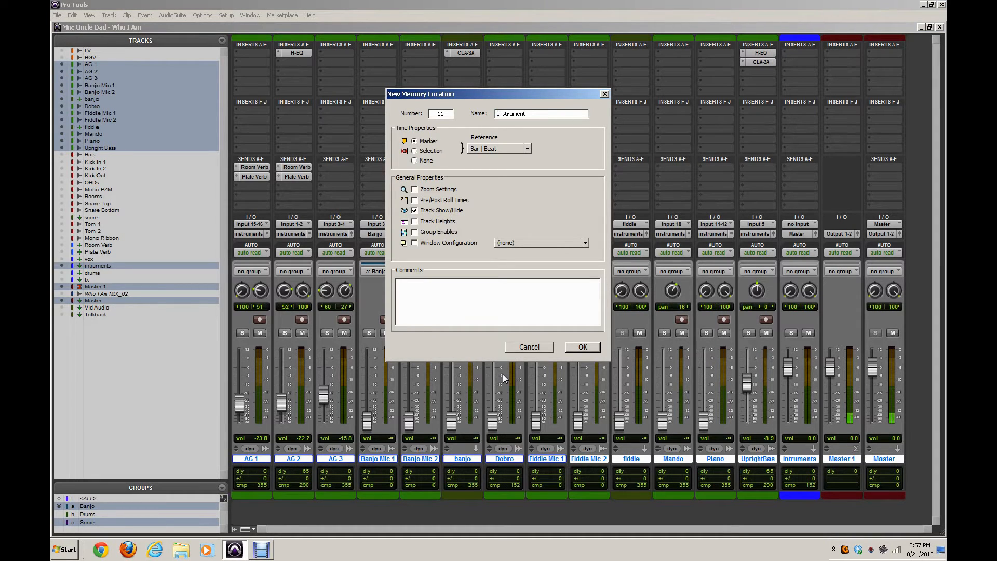
pyautogui.write('s View')
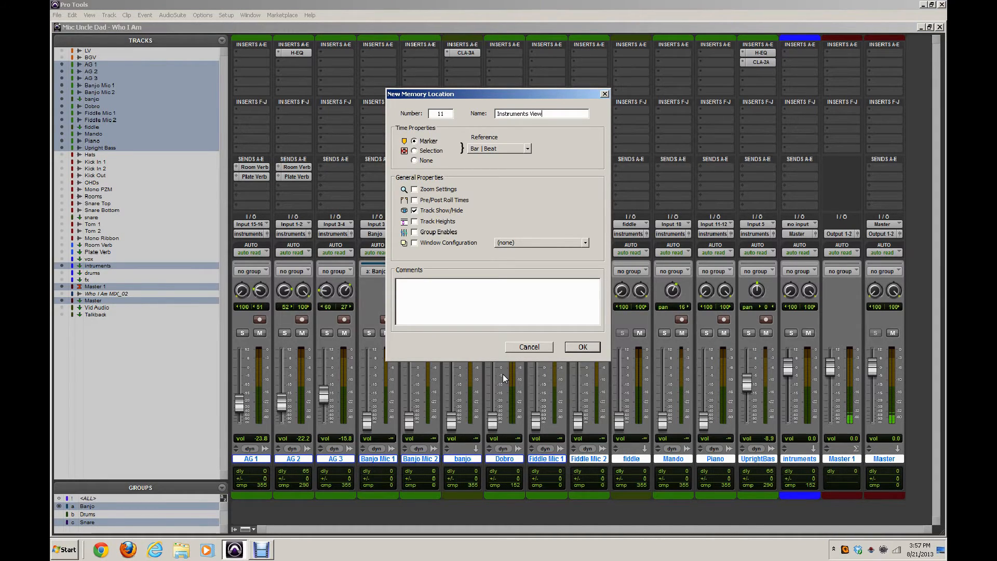
pyautogui.click(414, 160)
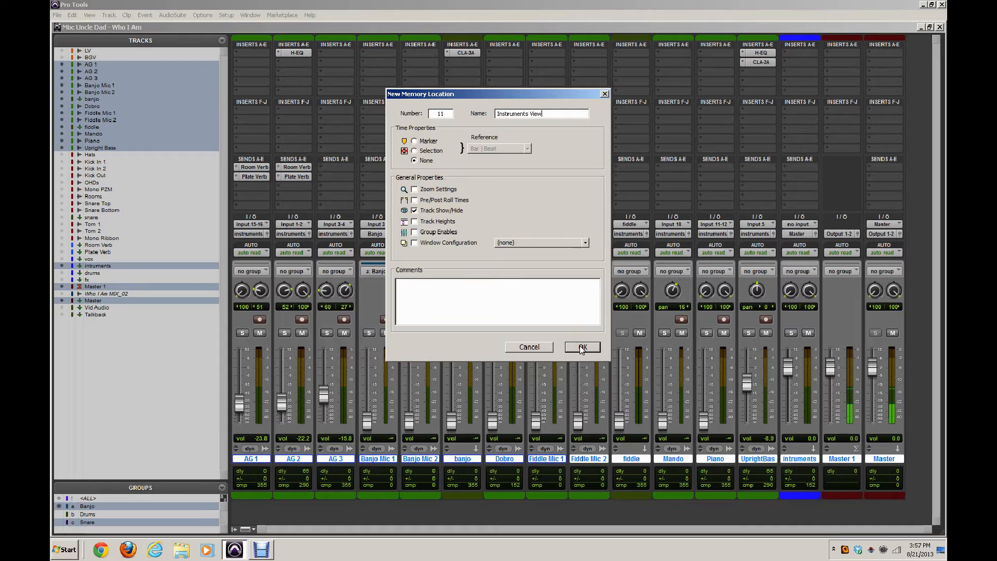
pyautogui.click(581, 347)
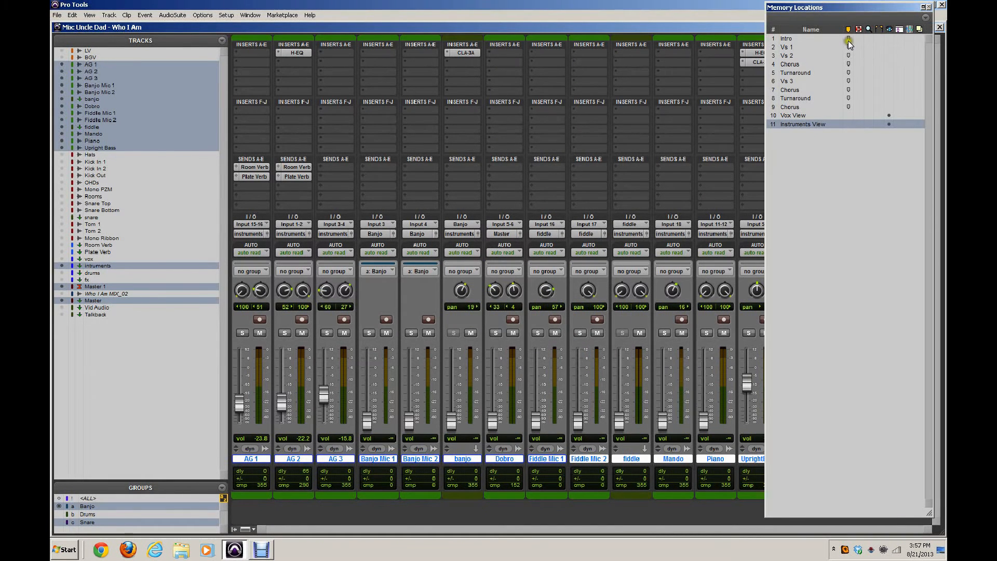
pyautogui.moveTo(797, 117)
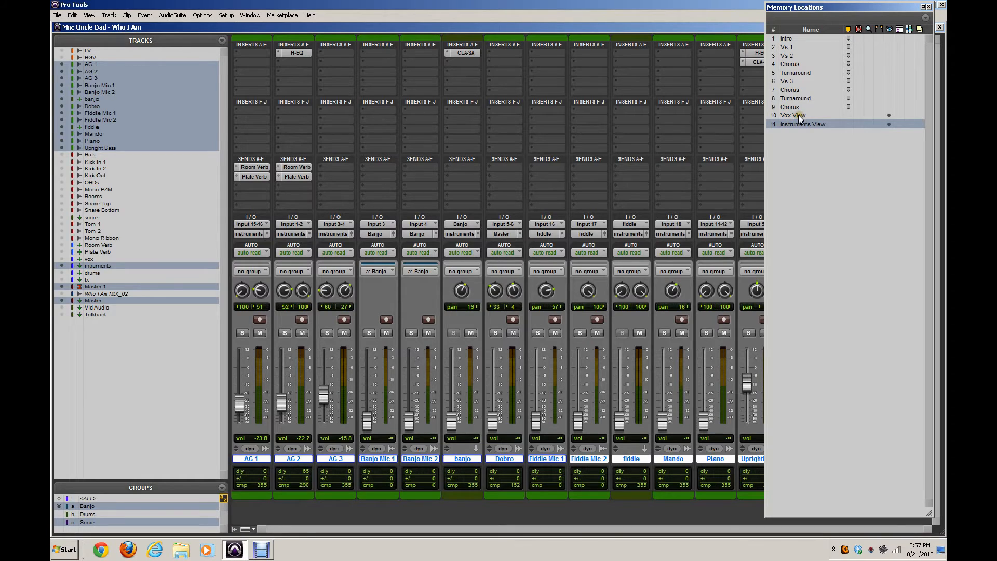
# - Recall Vox View and then Instruments View to switch the mixer between the two track sets
pyautogui.click(793, 116)
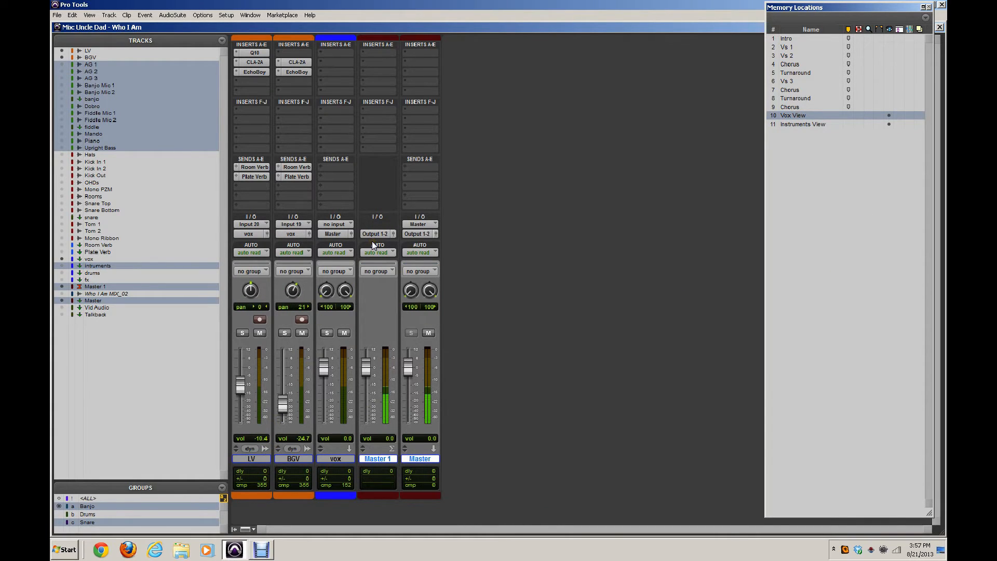
pyautogui.moveTo(356, 273)
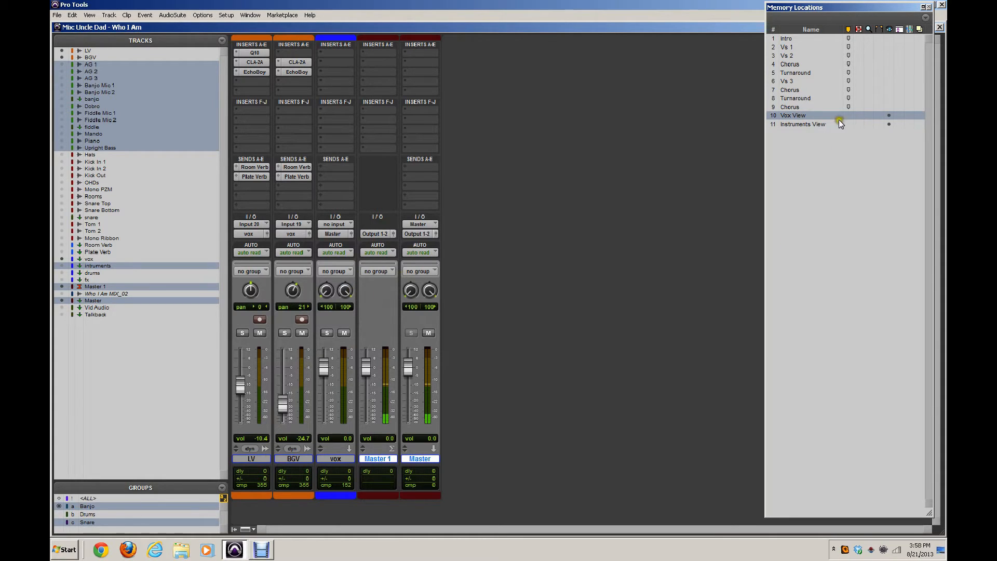
pyautogui.click(802, 123)
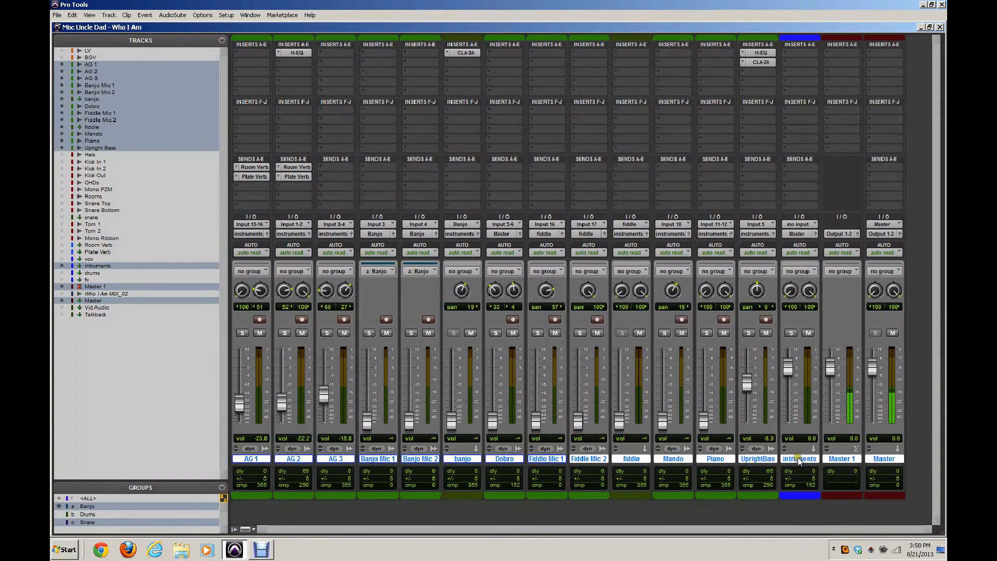
pyautogui.moveTo(267, 124)
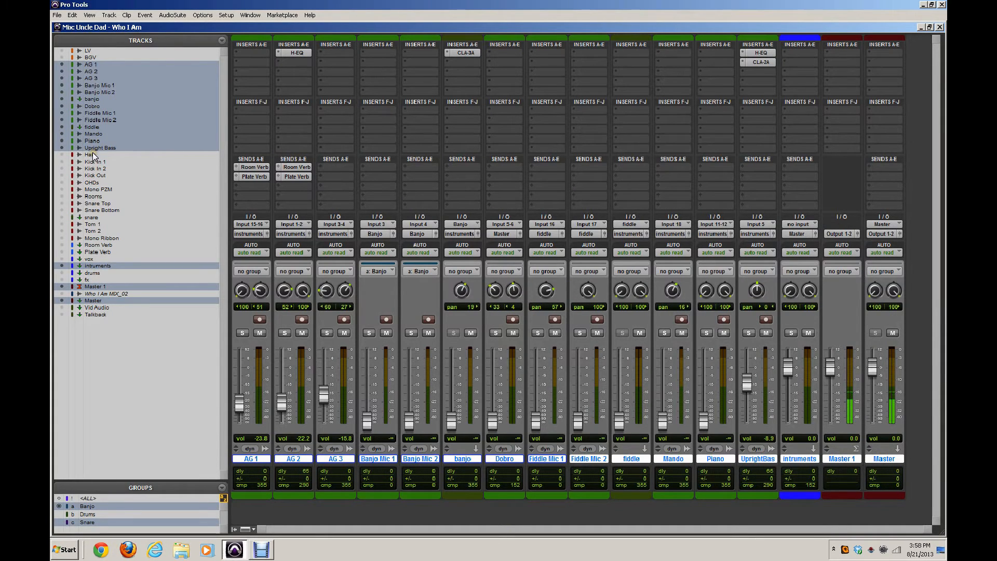
# - Select Upright Bass through the drums submix and show only those selected tracks
pyautogui.click(100, 147)
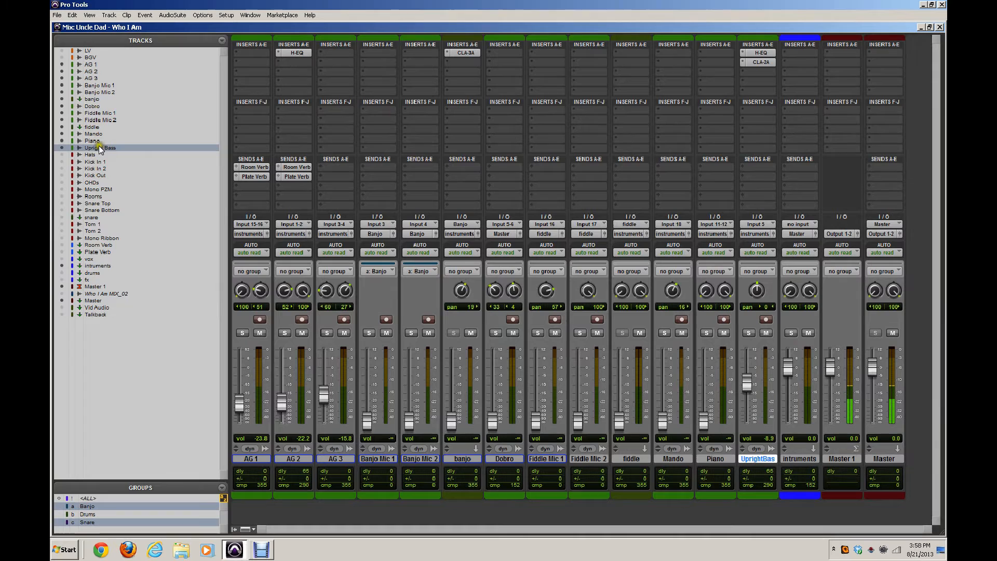
pyautogui.moveTo(116, 222)
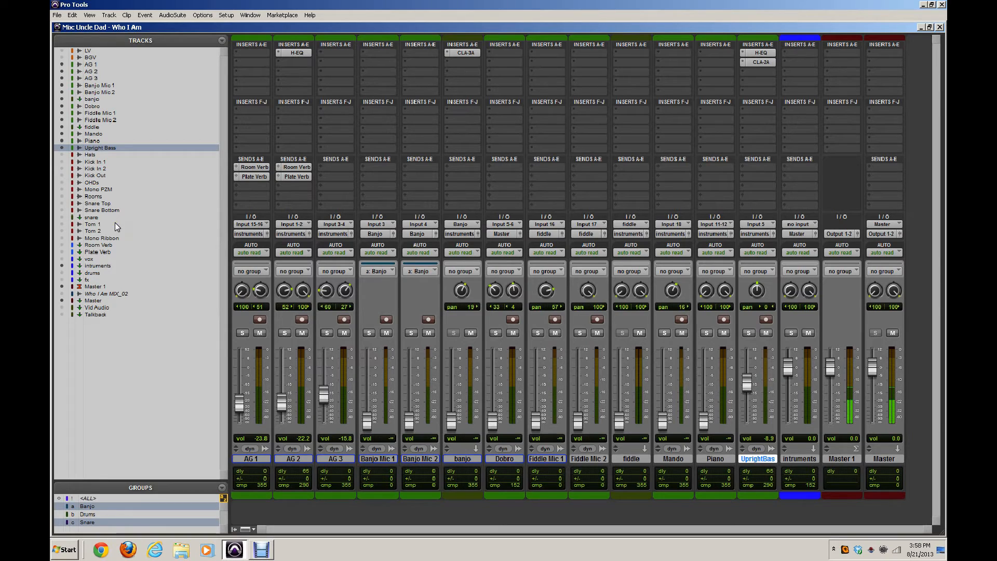
pyautogui.moveTo(106, 240)
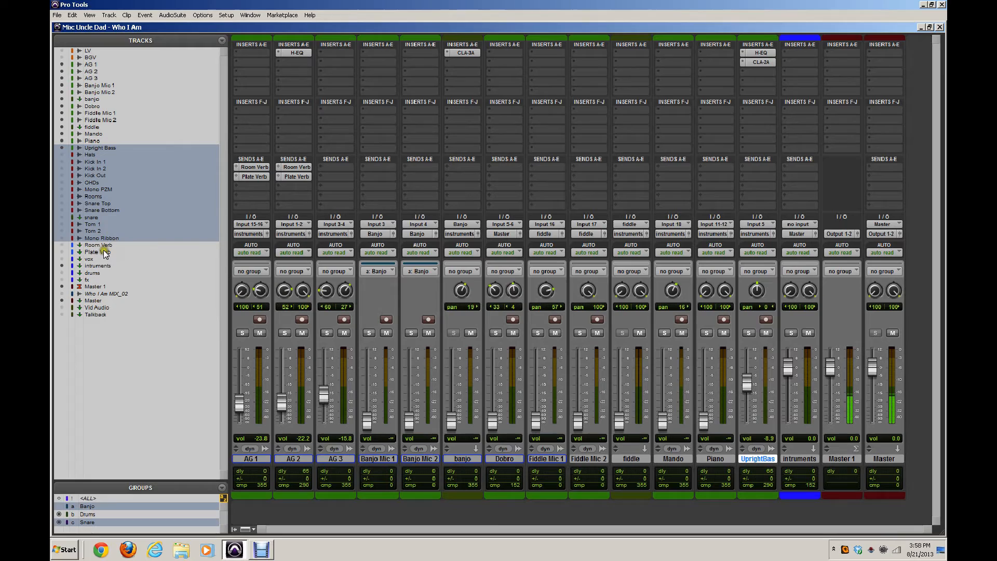
pyautogui.click(91, 272)
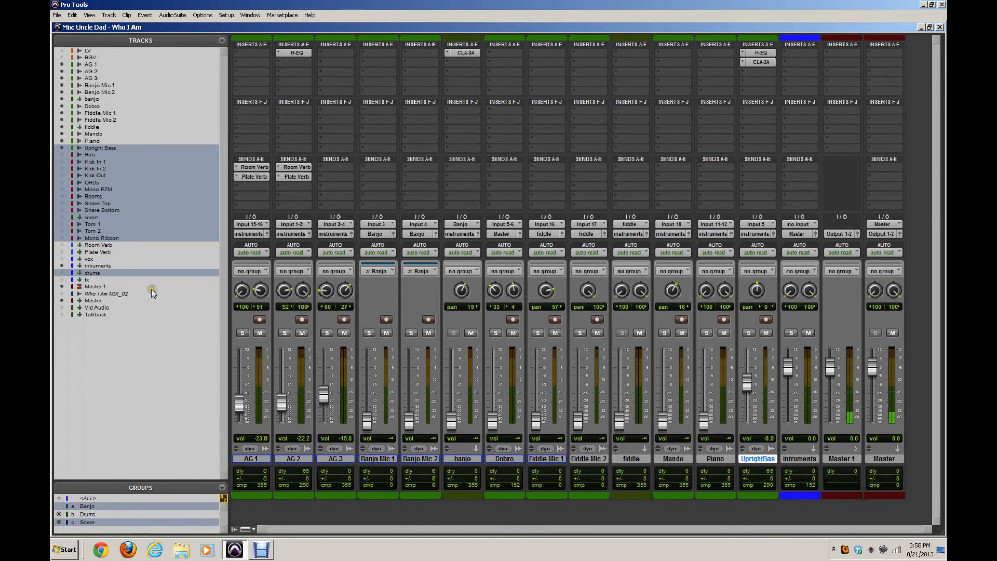
pyautogui.click(94, 286)
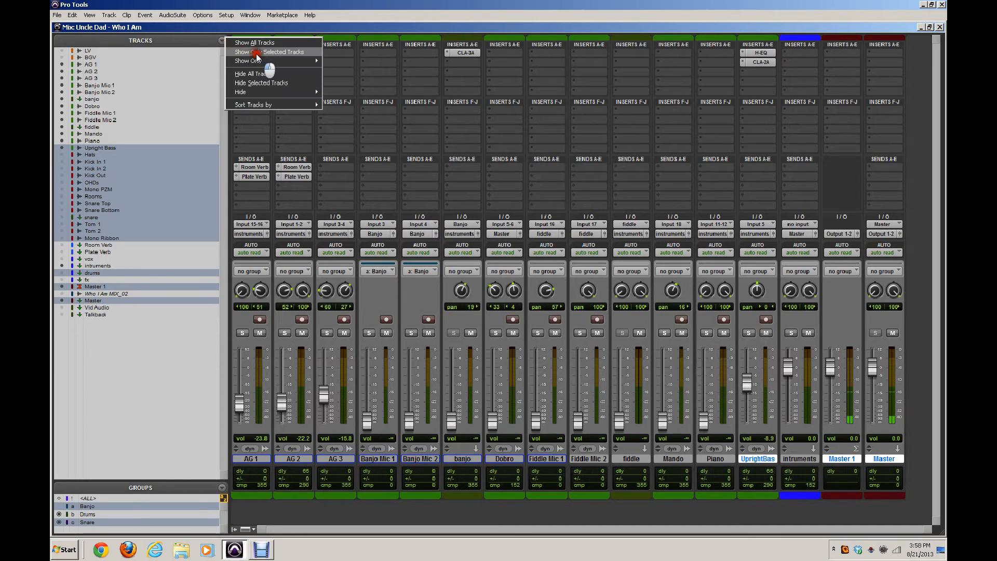
pyautogui.click(271, 52)
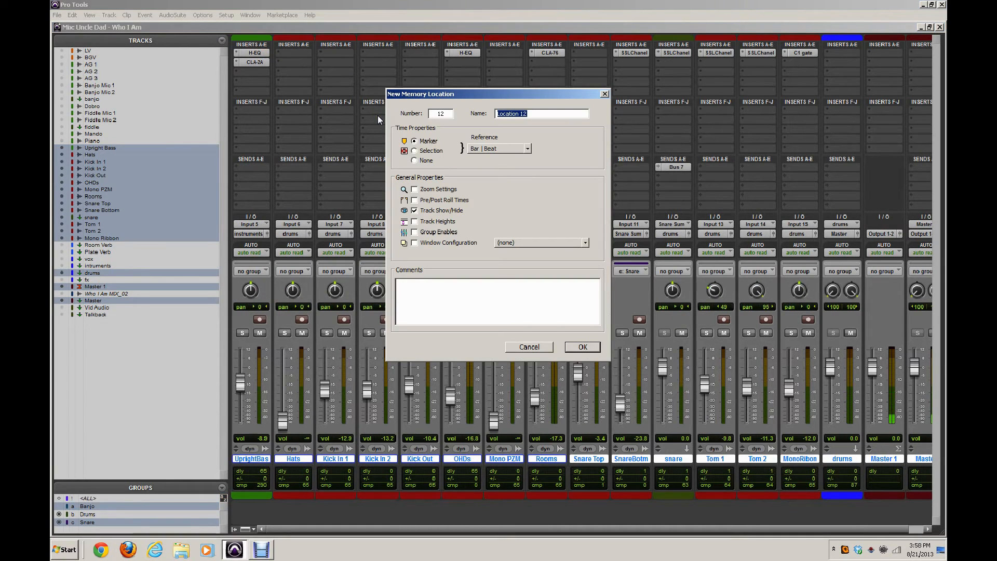
# - Save memory location 12 named Drums View with no time position and Track Show/Hide
pyautogui.write('D')
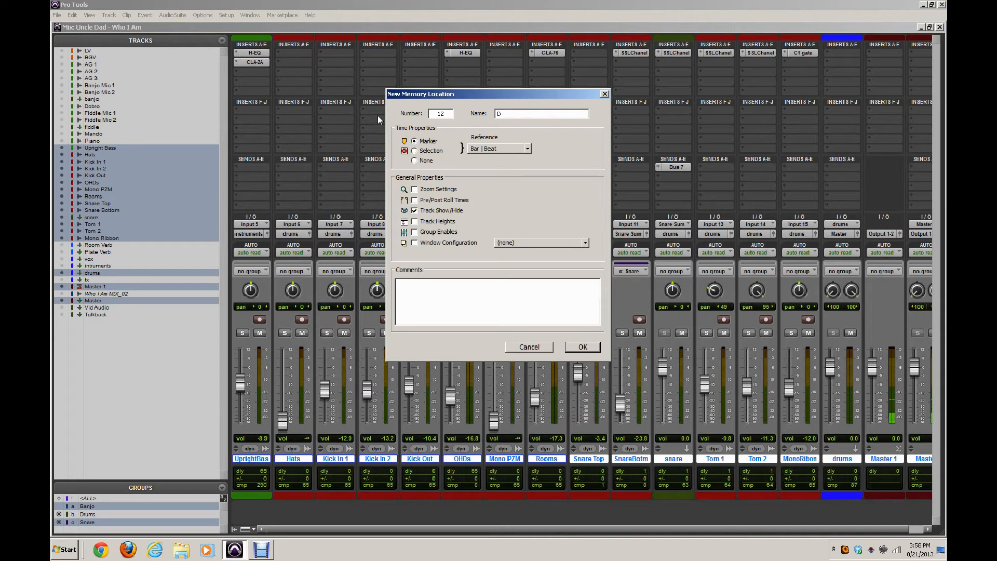
pyautogui.write('rums Vire')
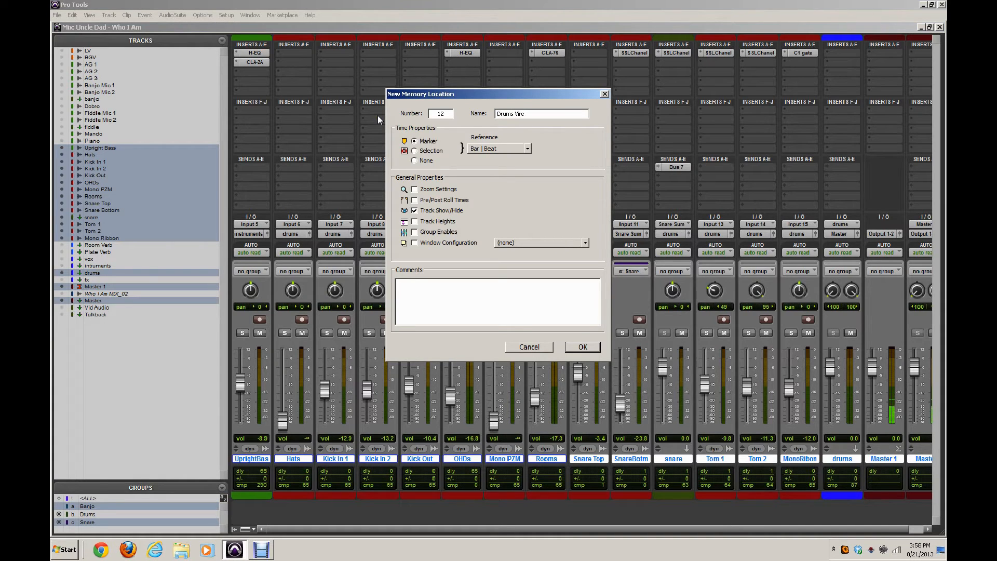
pyautogui.write('w')
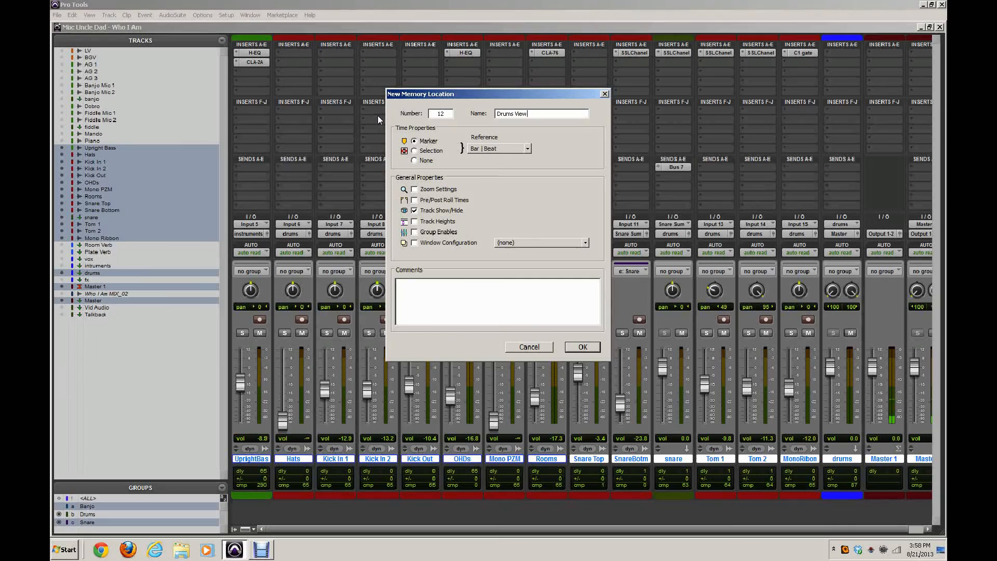
pyautogui.click(414, 160)
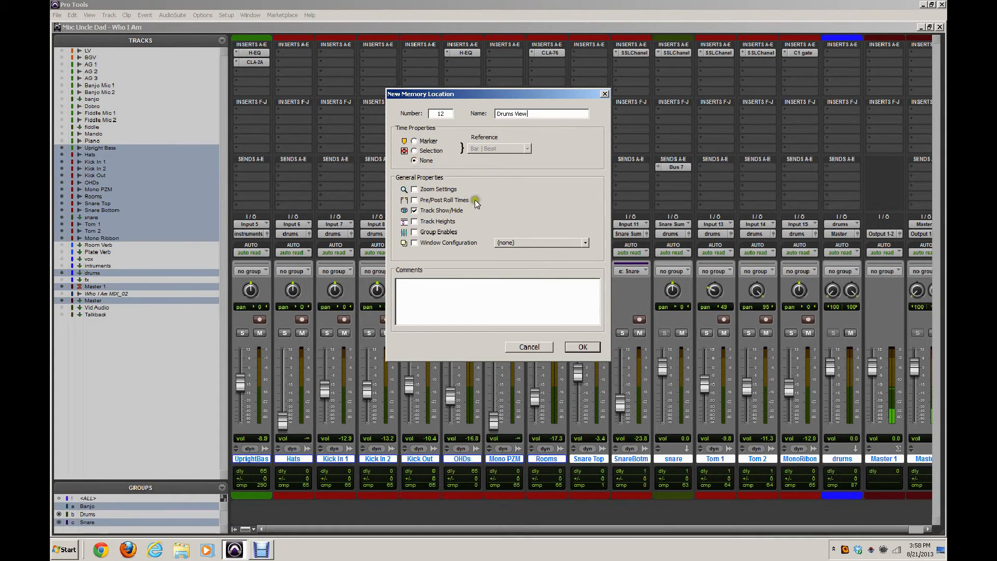
pyautogui.moveTo(615, 371)
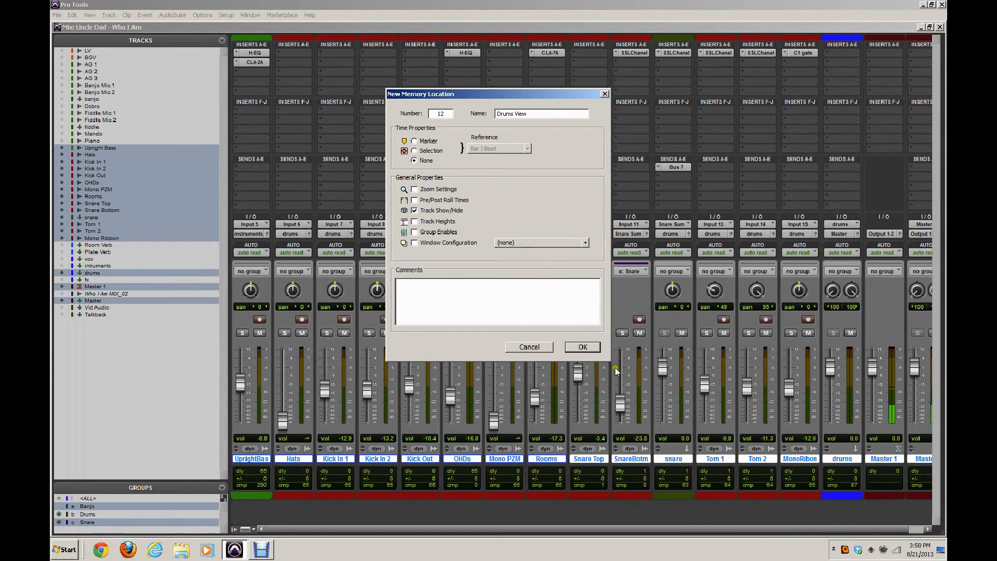
pyautogui.click(581, 346)
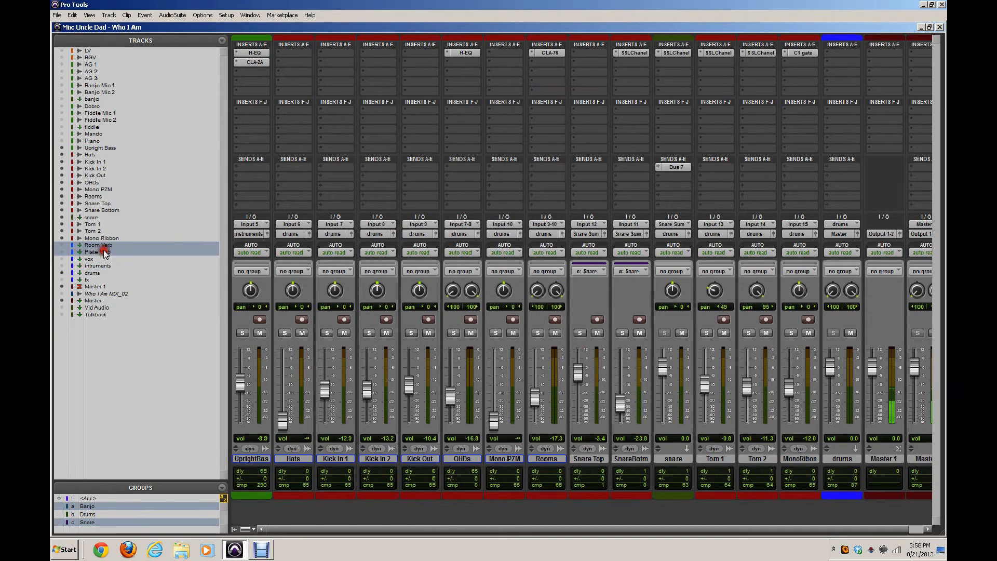
# - Select the reverb tracks and save memory location 13 named FX View with no time position
pyautogui.click(87, 279)
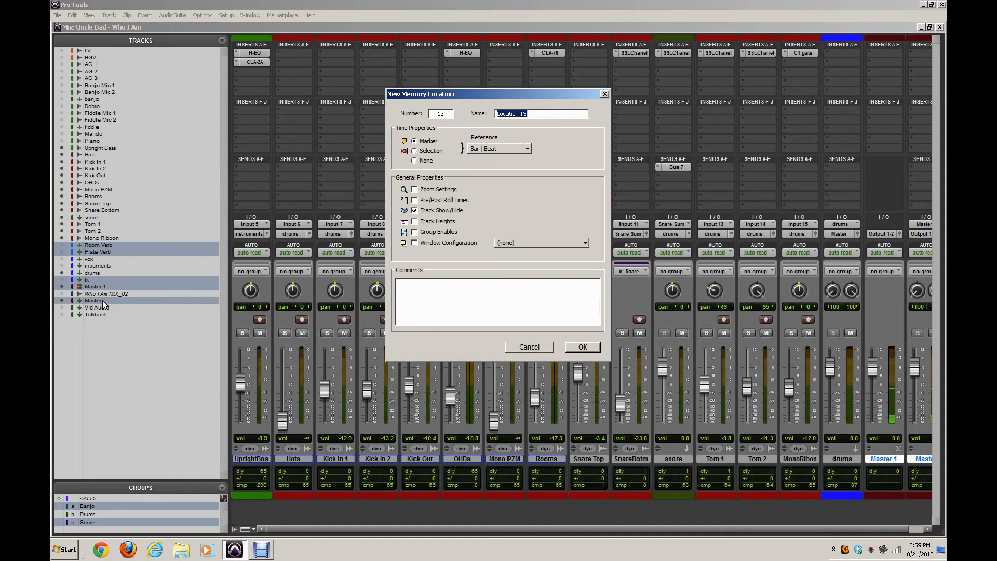
pyautogui.write('FX View')
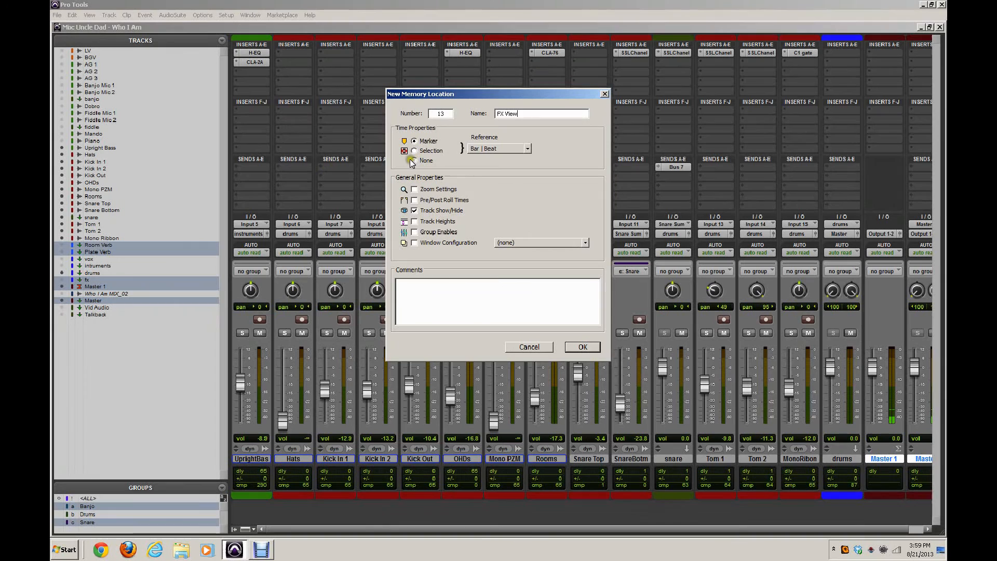
pyautogui.click(581, 347)
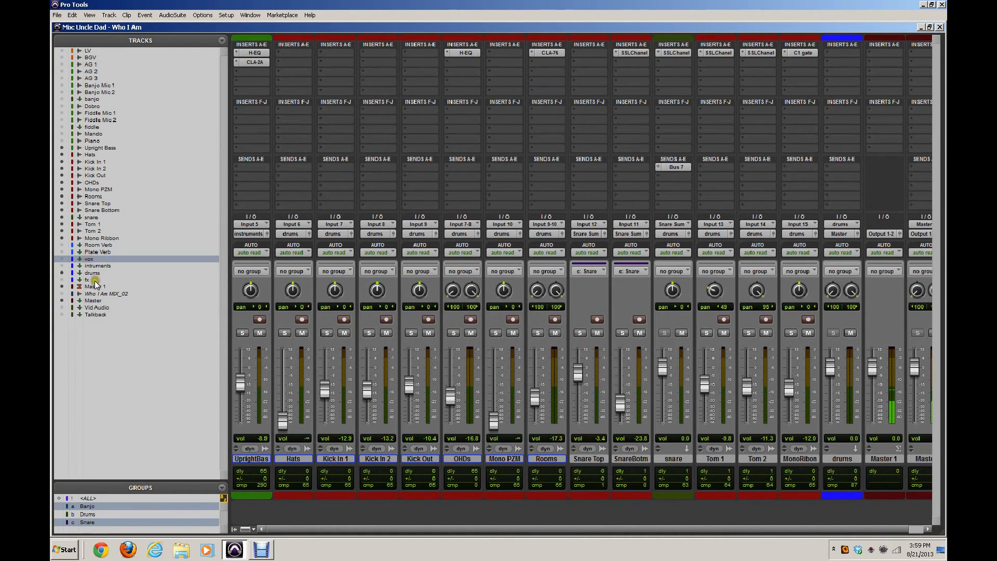
# - Extend the track selection from vox down to fx, including the master tracks
pyautogui.click(95, 287)
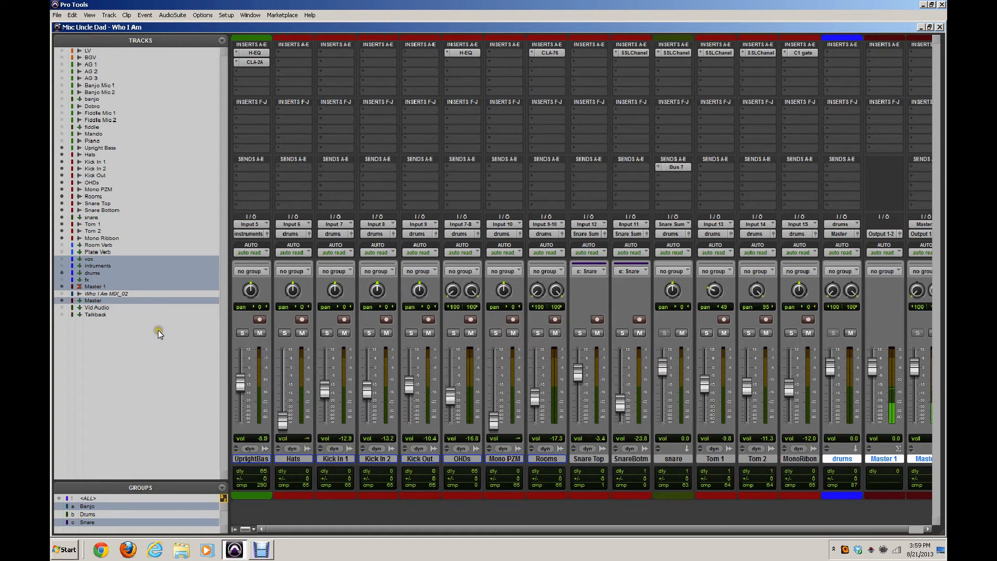
pyautogui.moveTo(163, 330)
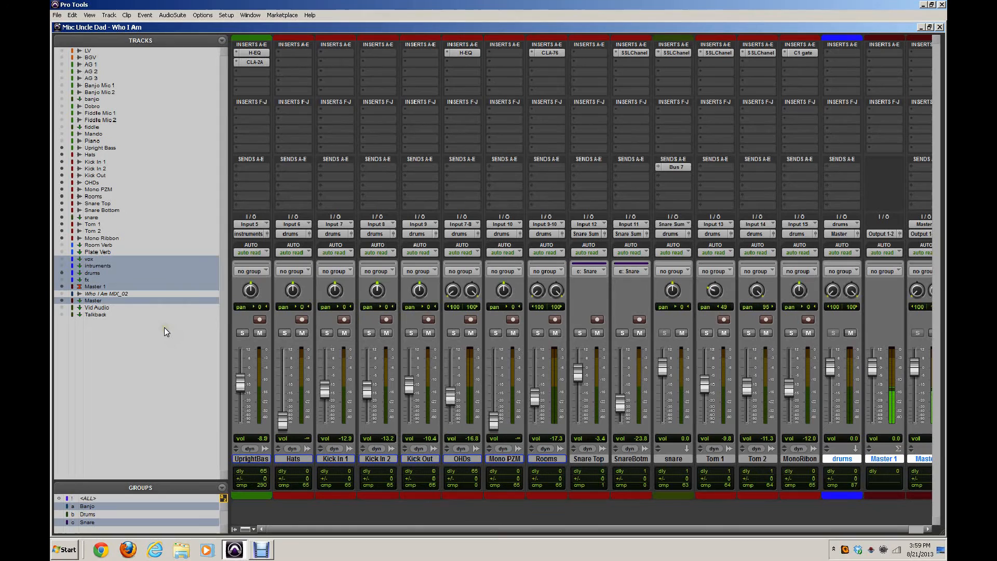
pyautogui.moveTo(99, 222)
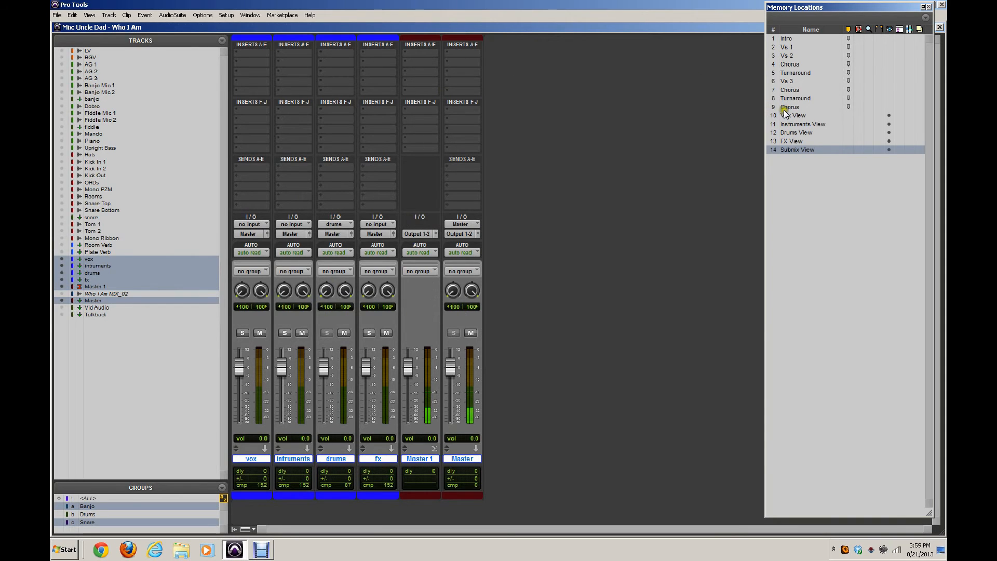
# - Recall FX, Instruments, Drums and FX views in turn from the Memory Locations window
pyautogui.click(792, 140)
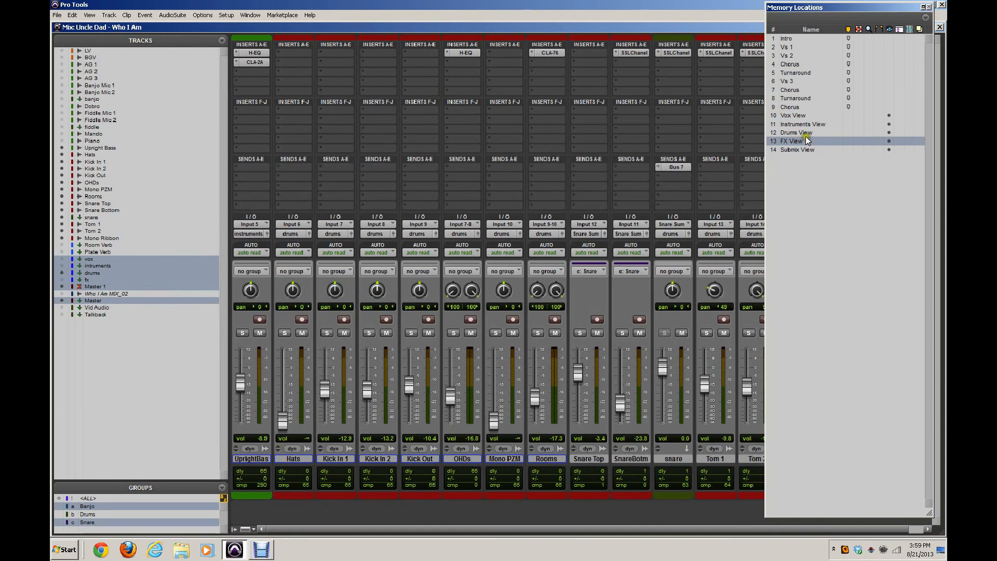
pyautogui.click(803, 123)
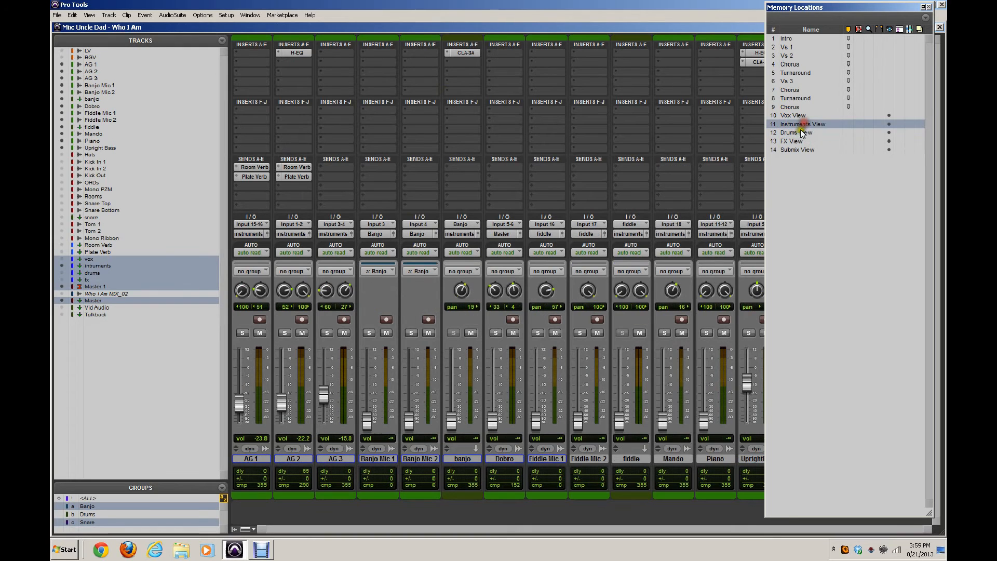
pyautogui.click(792, 140)
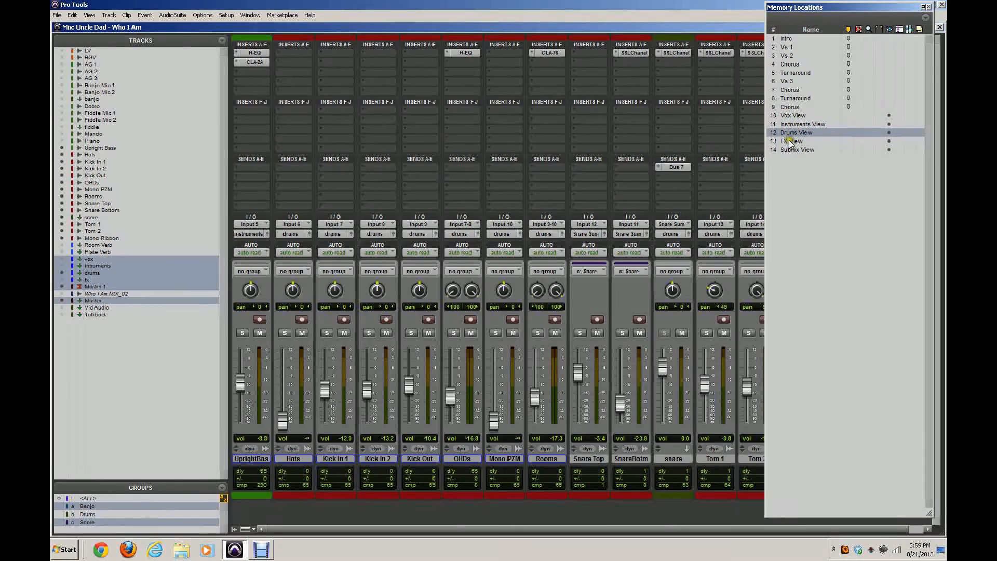
pyautogui.click(792, 140)
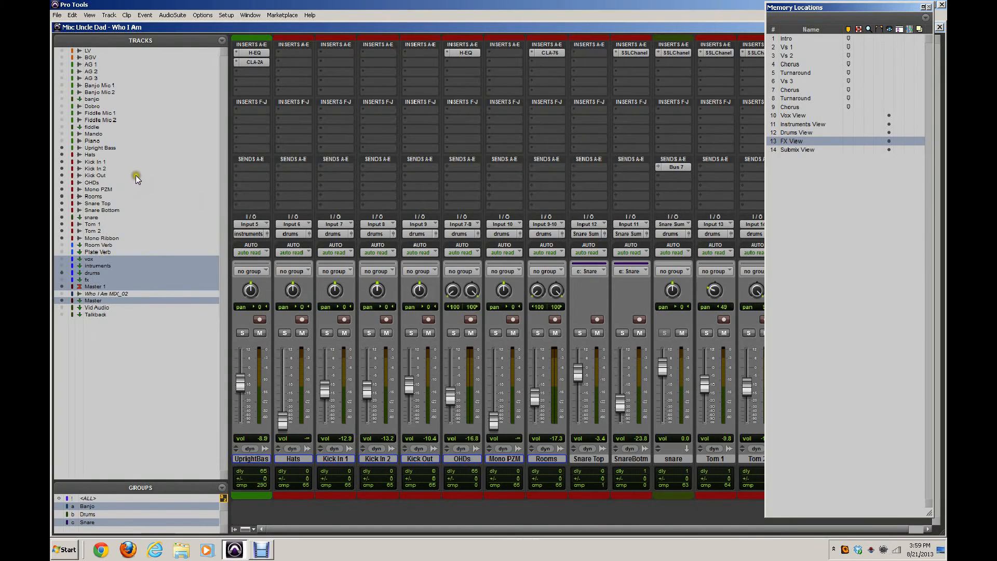
pyautogui.moveTo(96, 155)
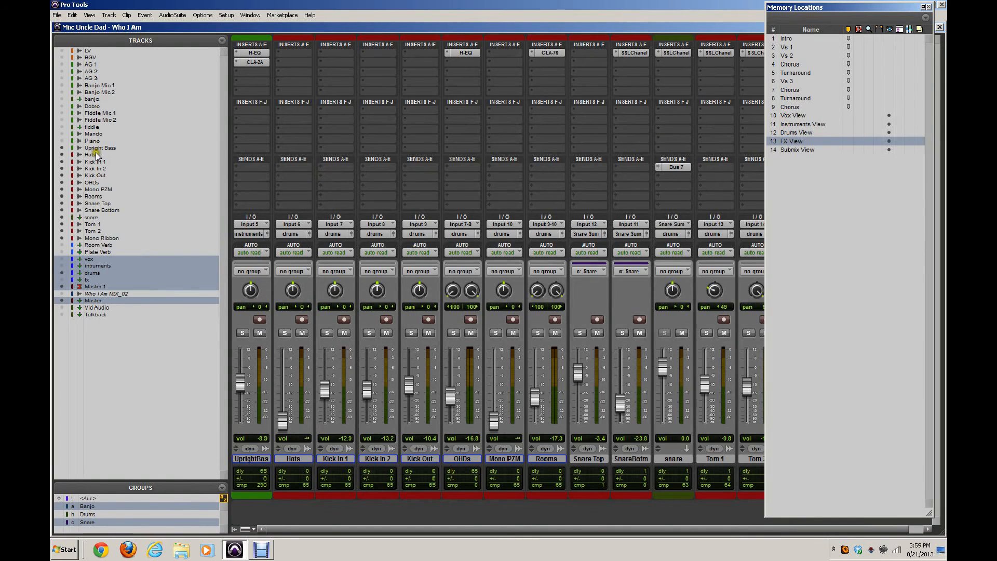
pyautogui.moveTo(102, 174)
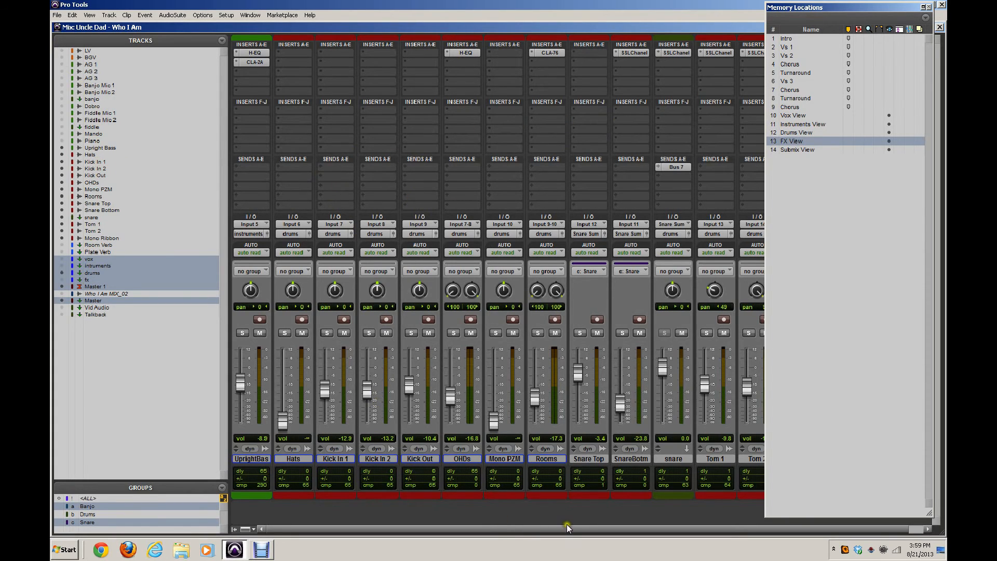
pyautogui.moveTo(211, 375)
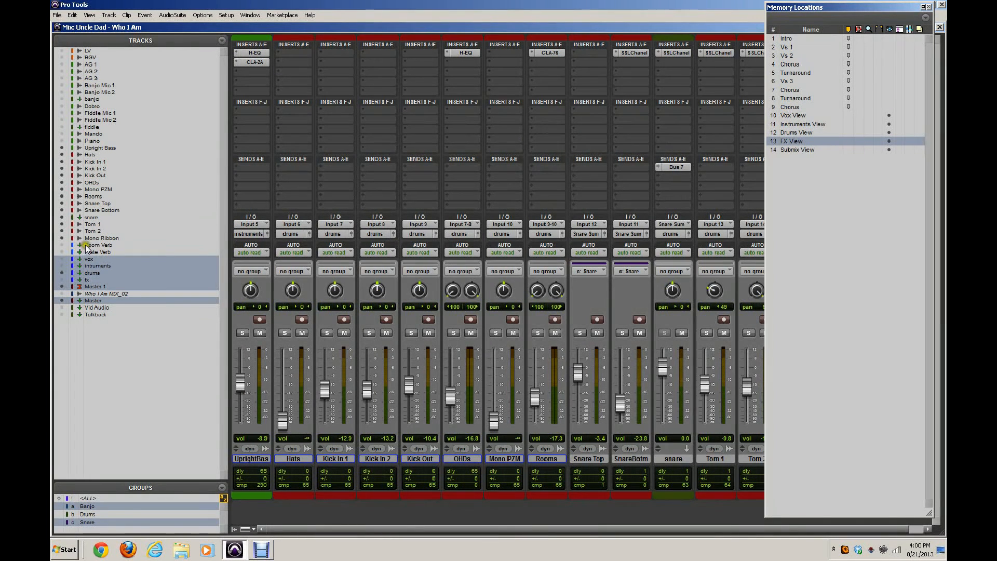
# - Show only the Room Verb, Plate Verb and fx return tracks, hiding the submixes
pyautogui.click(99, 245)
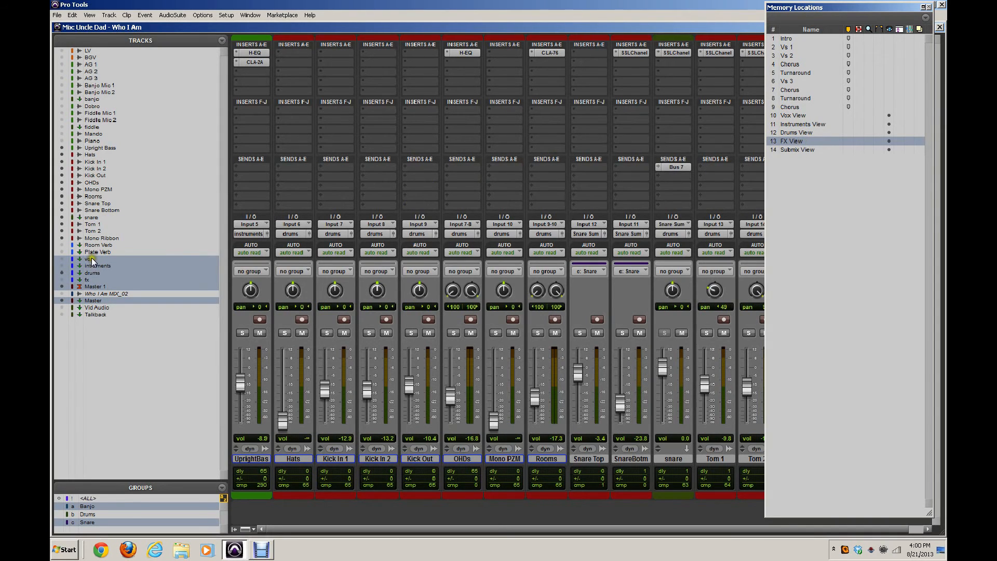
pyautogui.click(89, 259)
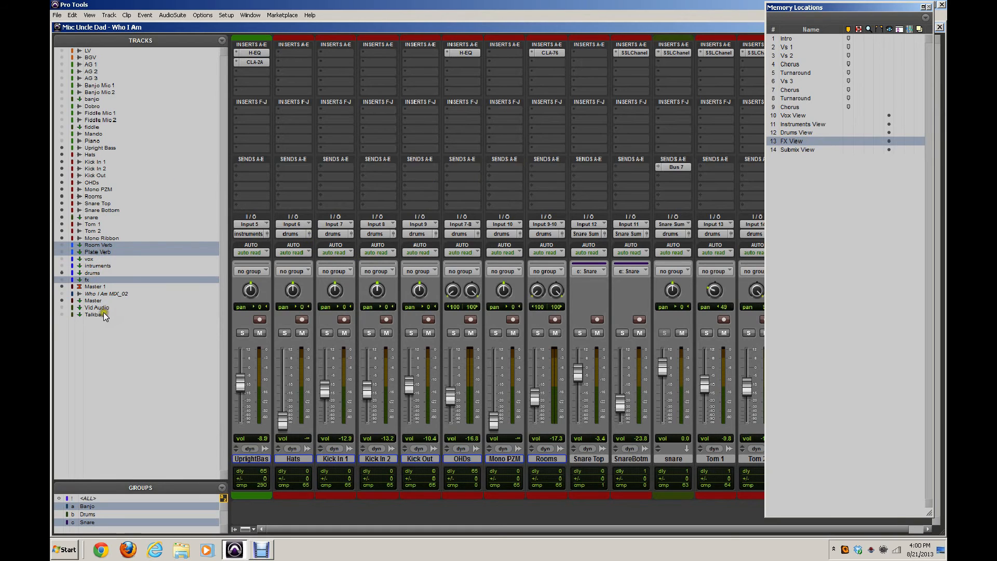
pyautogui.click(96, 300)
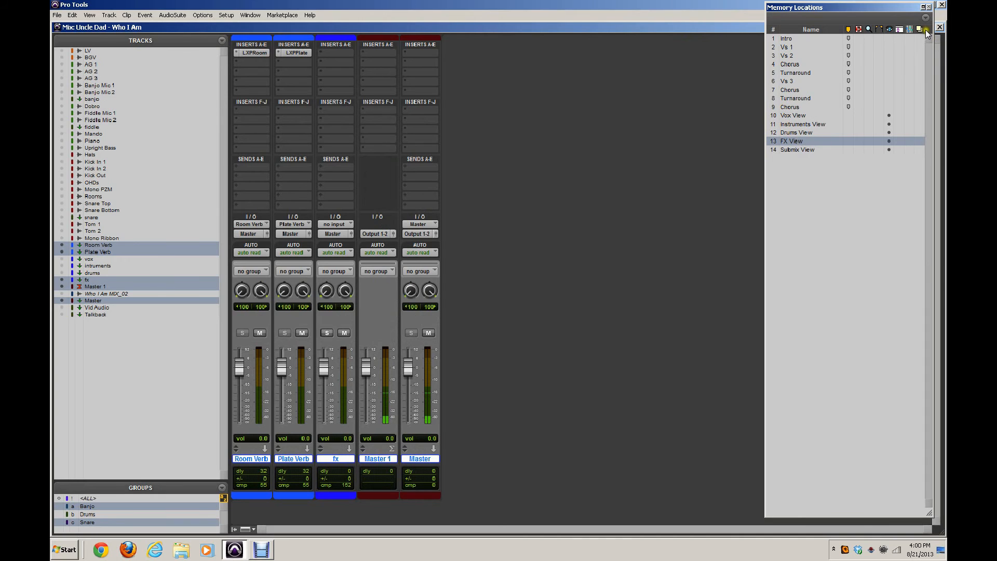
# - Update the FX View memory location to the current track set, then recall Vox View
pyautogui.click(926, 29)
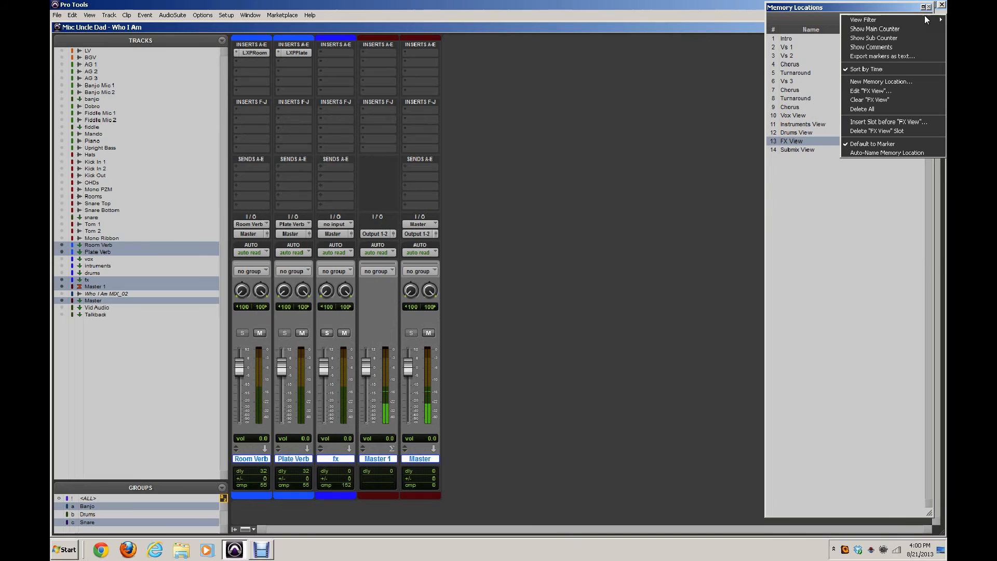
pyautogui.moveTo(866, 75)
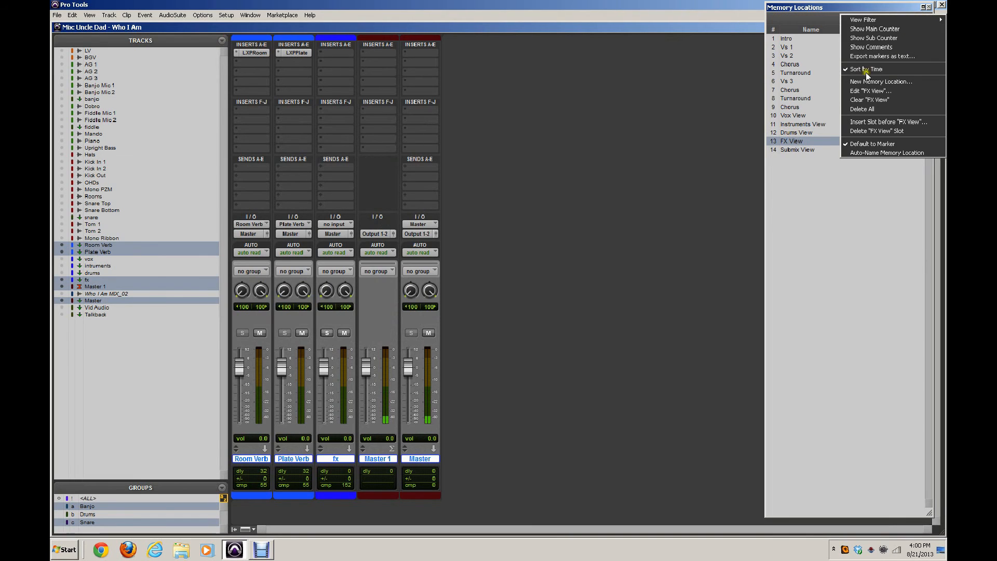
pyautogui.moveTo(738, 76)
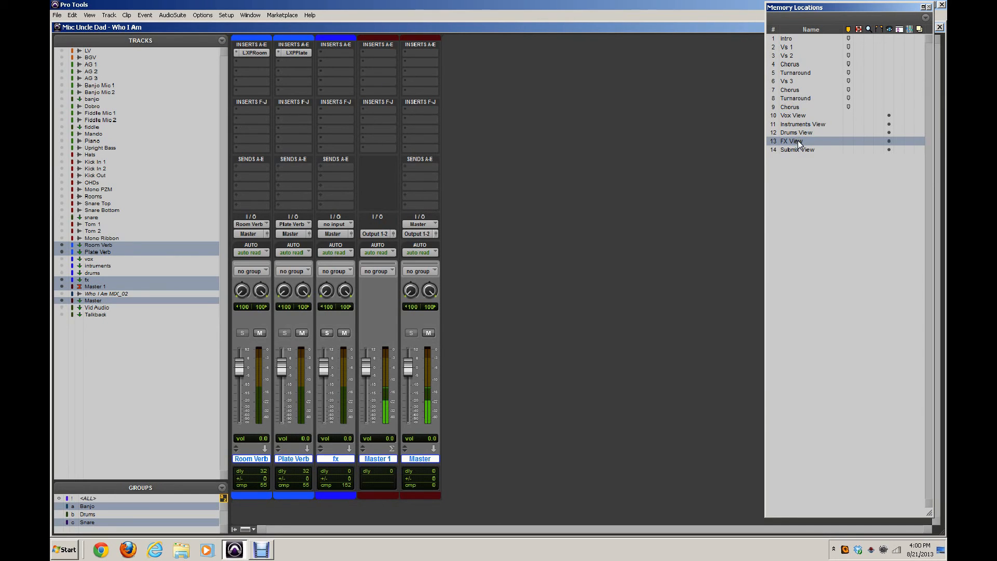
pyautogui.doubleClick(791, 140)
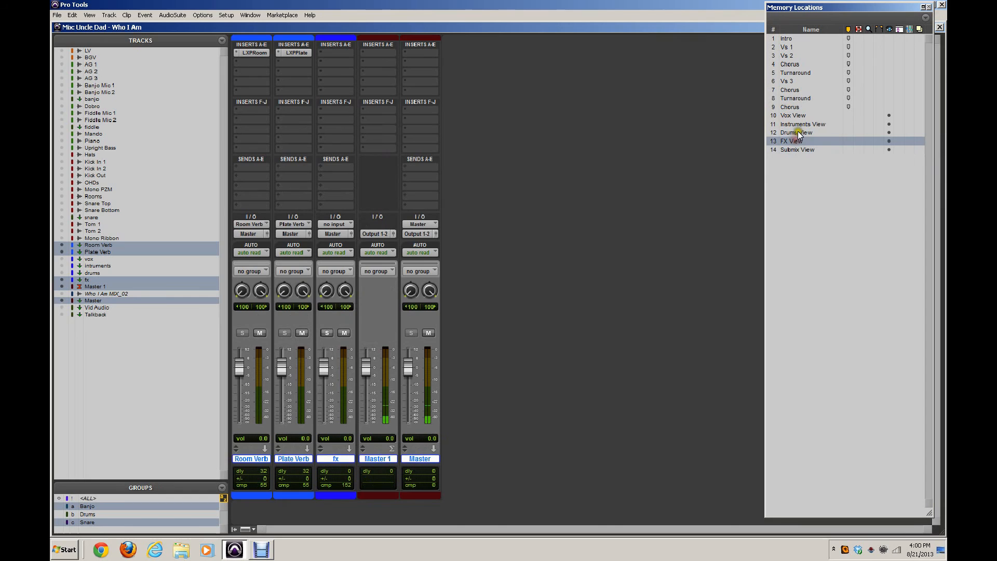
pyautogui.click(793, 116)
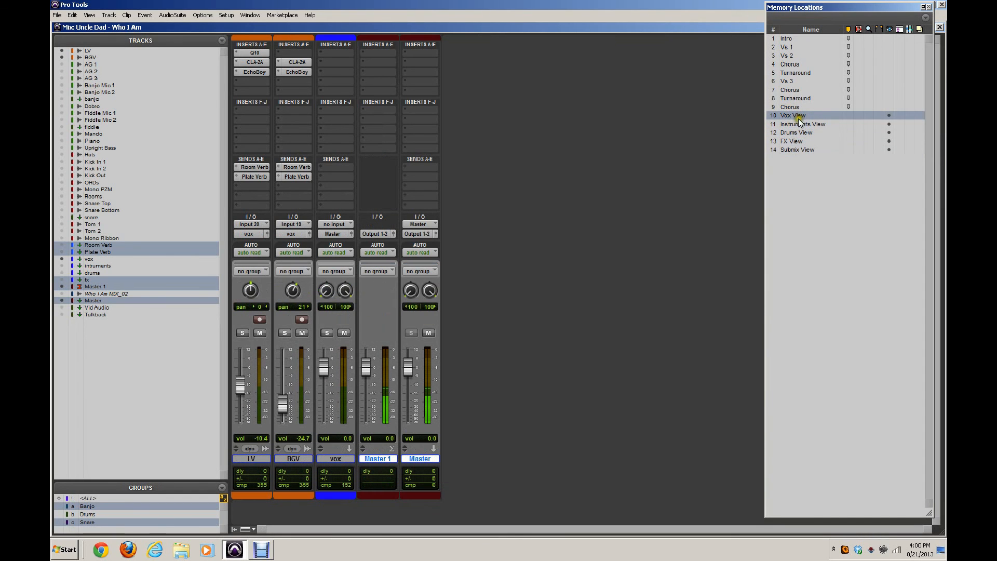
# - Recall Drums View, then Submix View to show only the submix and master tracks
pyautogui.click(795, 131)
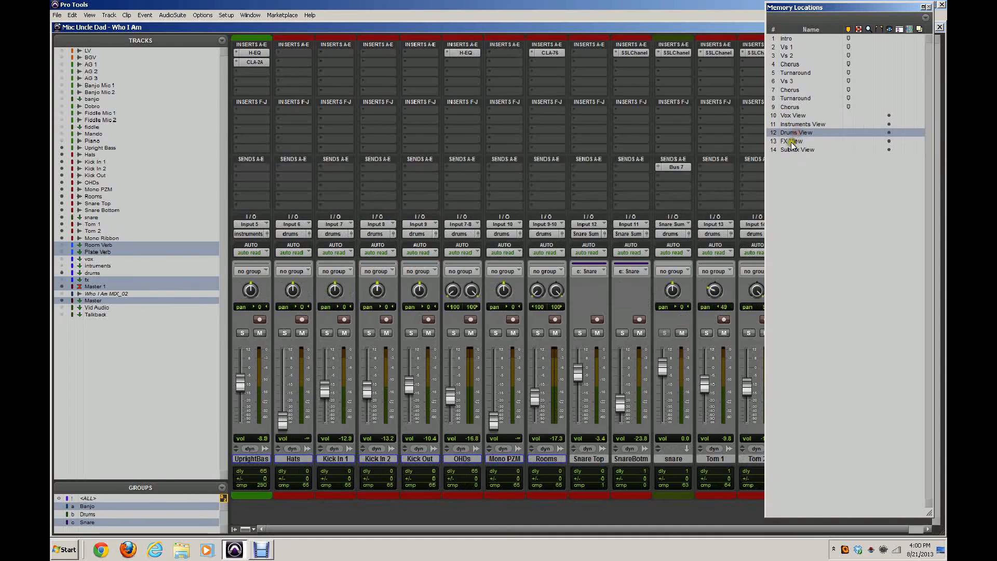
pyautogui.click(797, 149)
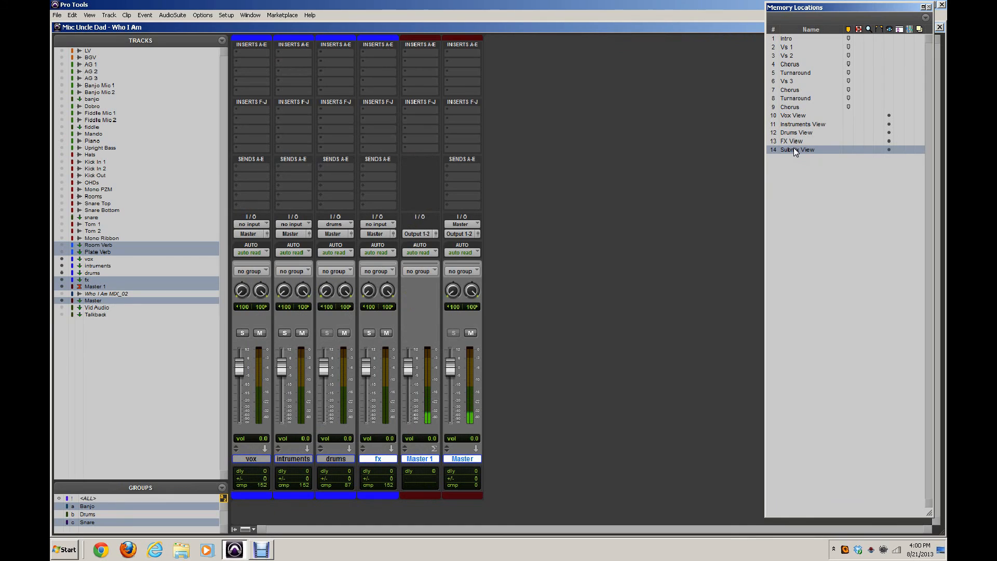